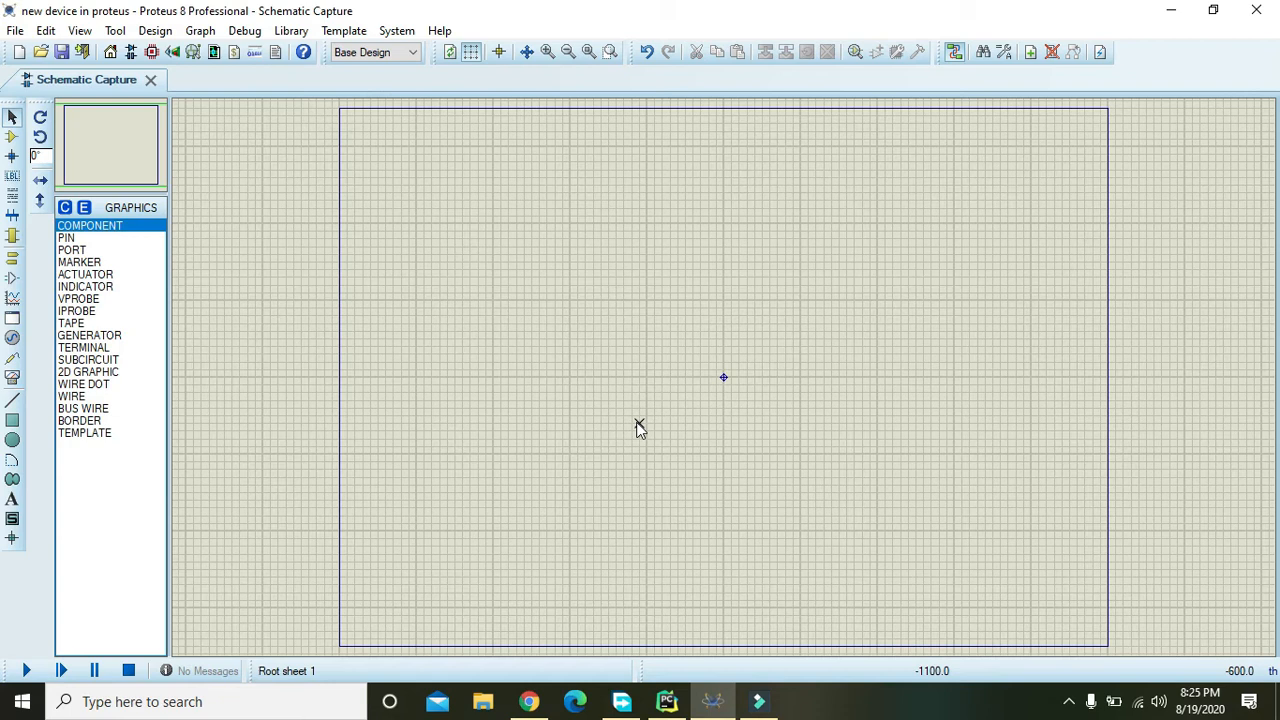
pyautogui.moveTo(12, 440)
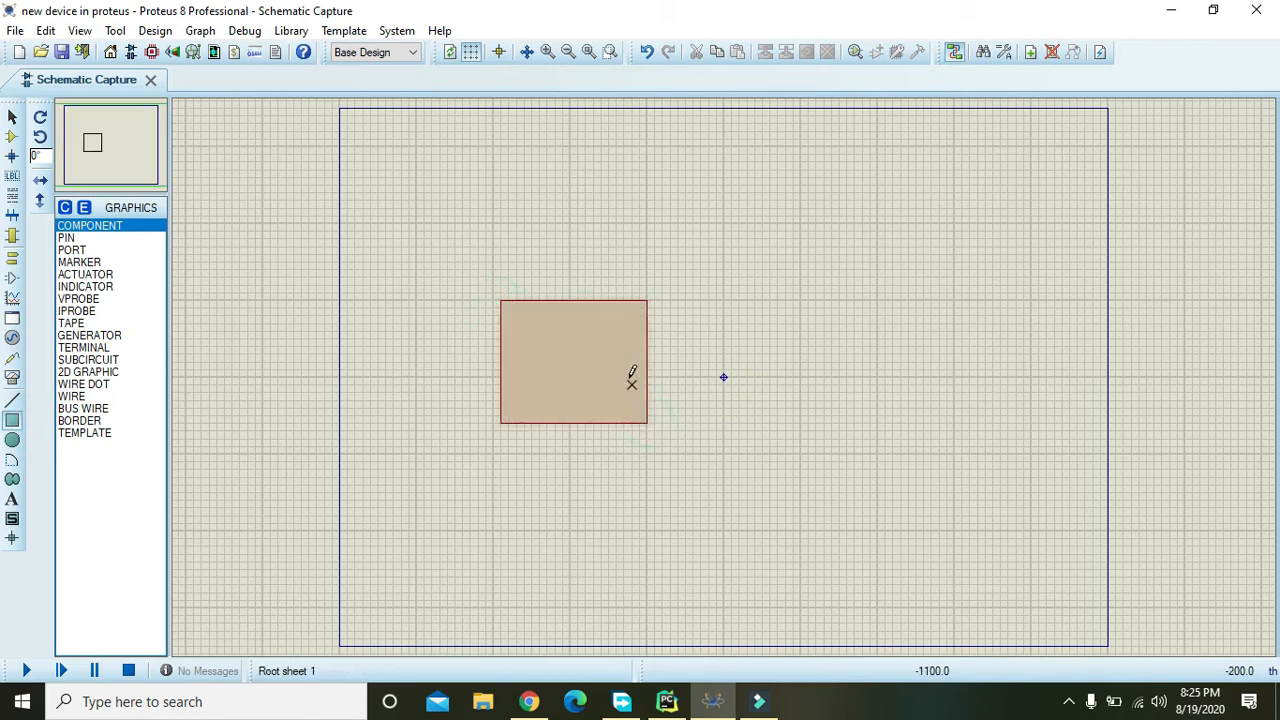
# Place a rectangular body box left of the sheet centre and select it for editing
pyautogui.click(12, 116)
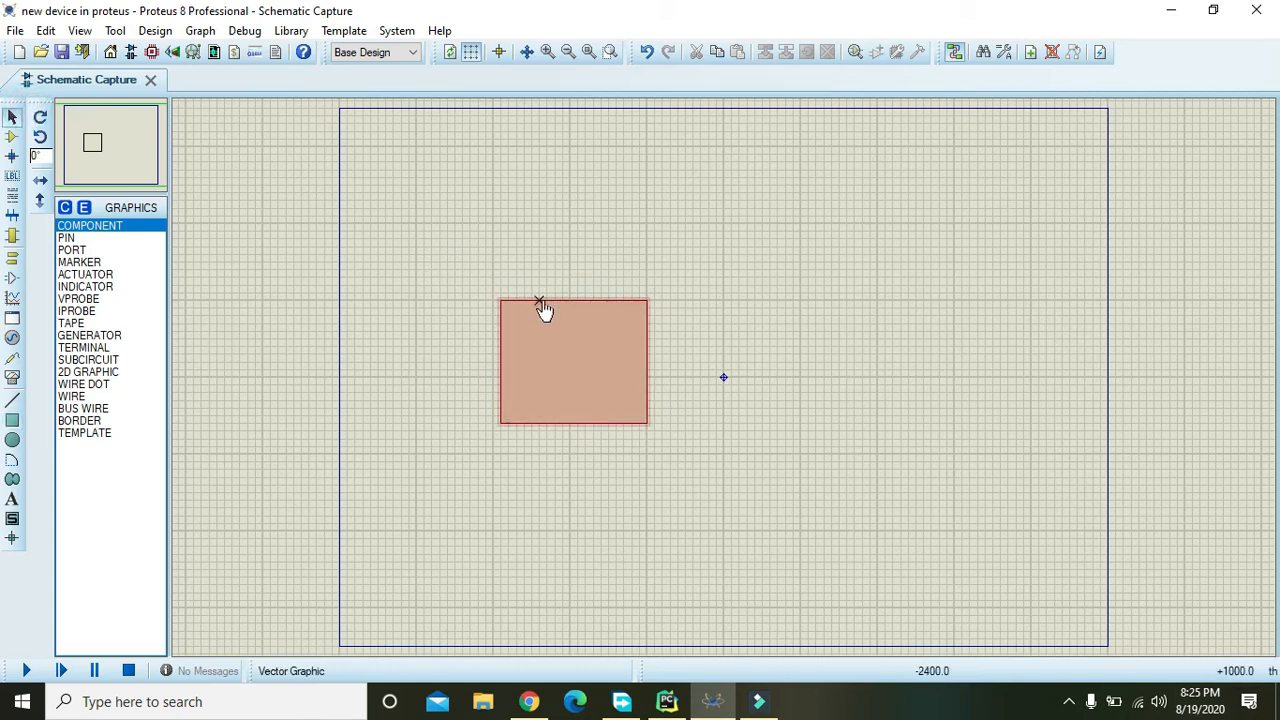
pyautogui.click(12, 420)
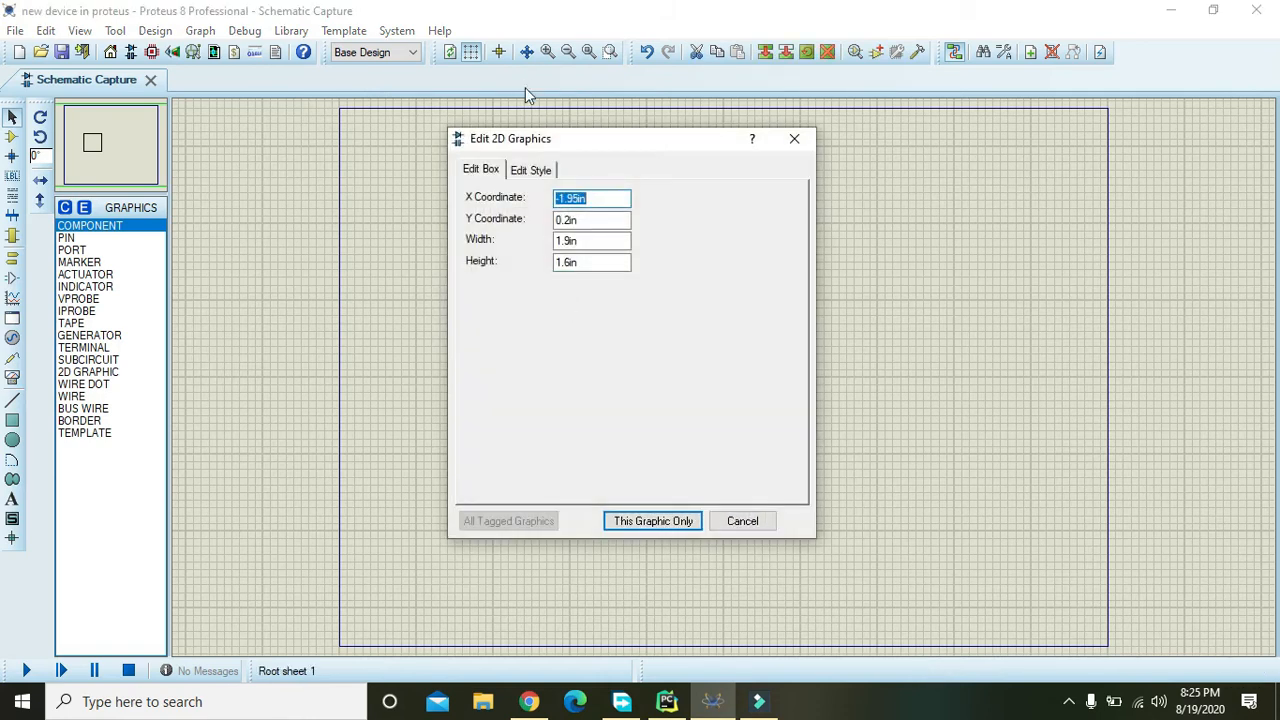
# Give the rectangle its own black outline and black fill instead of the global style
pyautogui.click(532, 168)
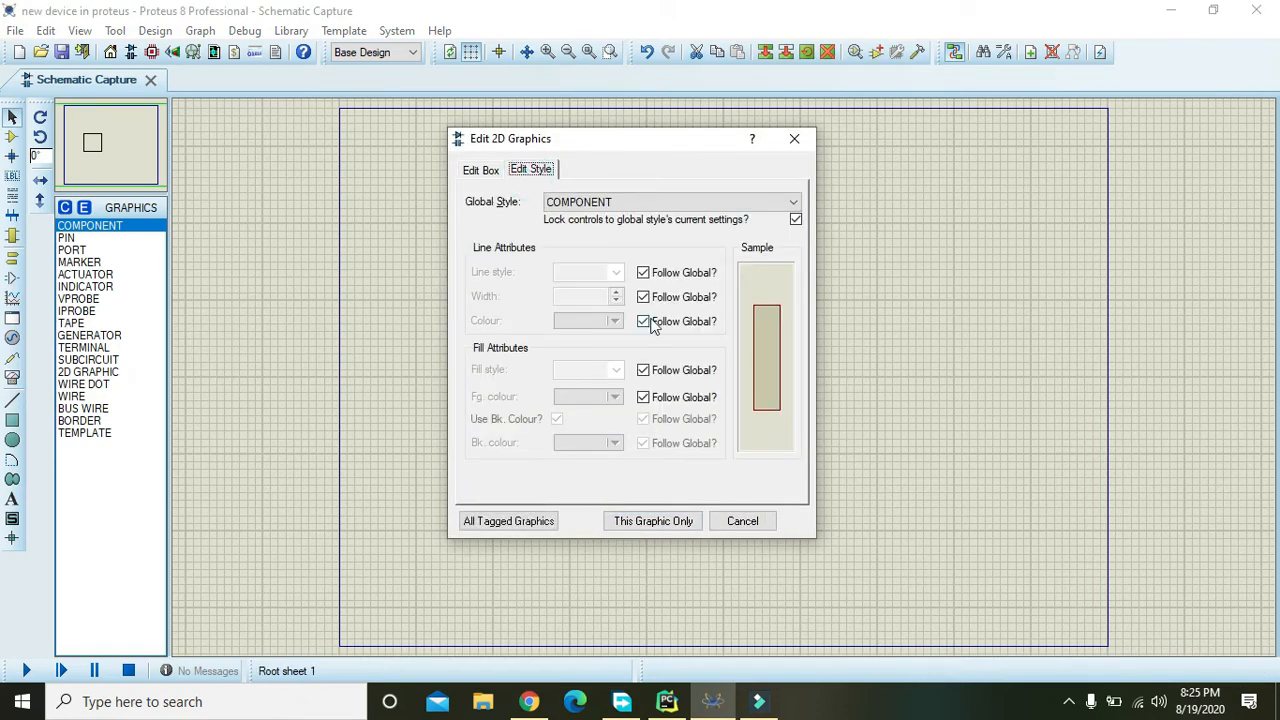
pyautogui.click(616, 320)
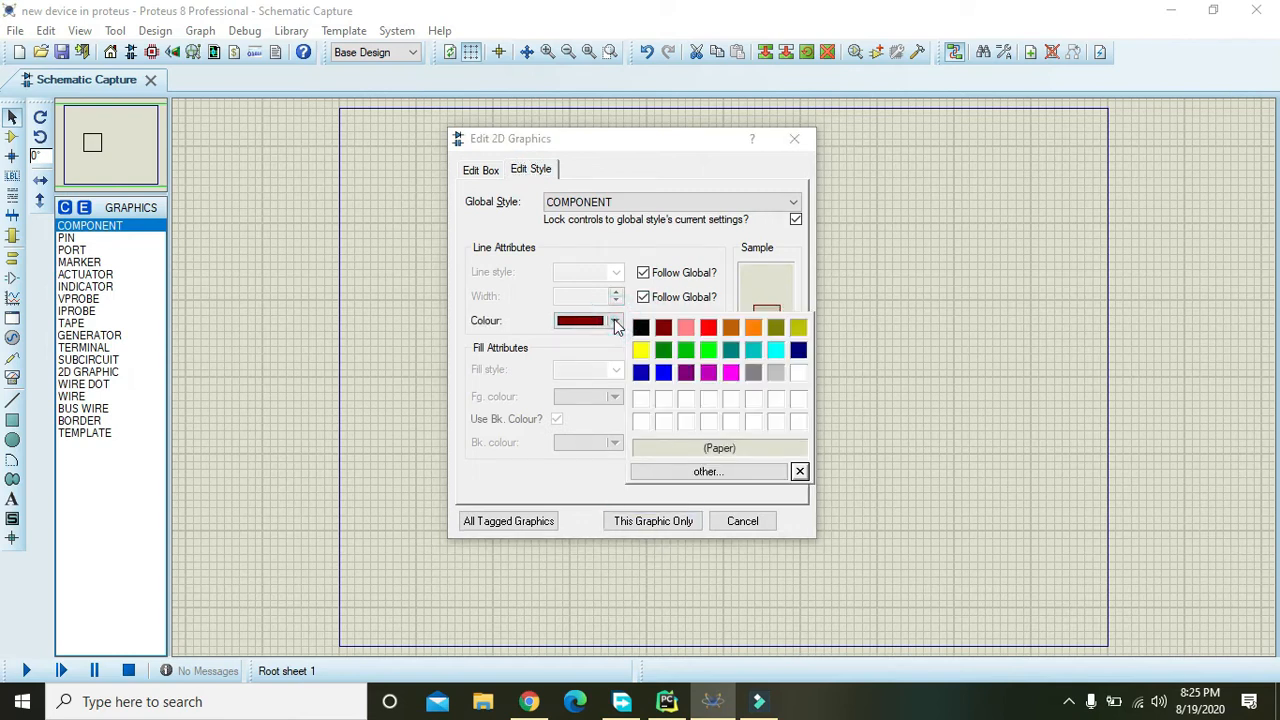
pyautogui.click(644, 320)
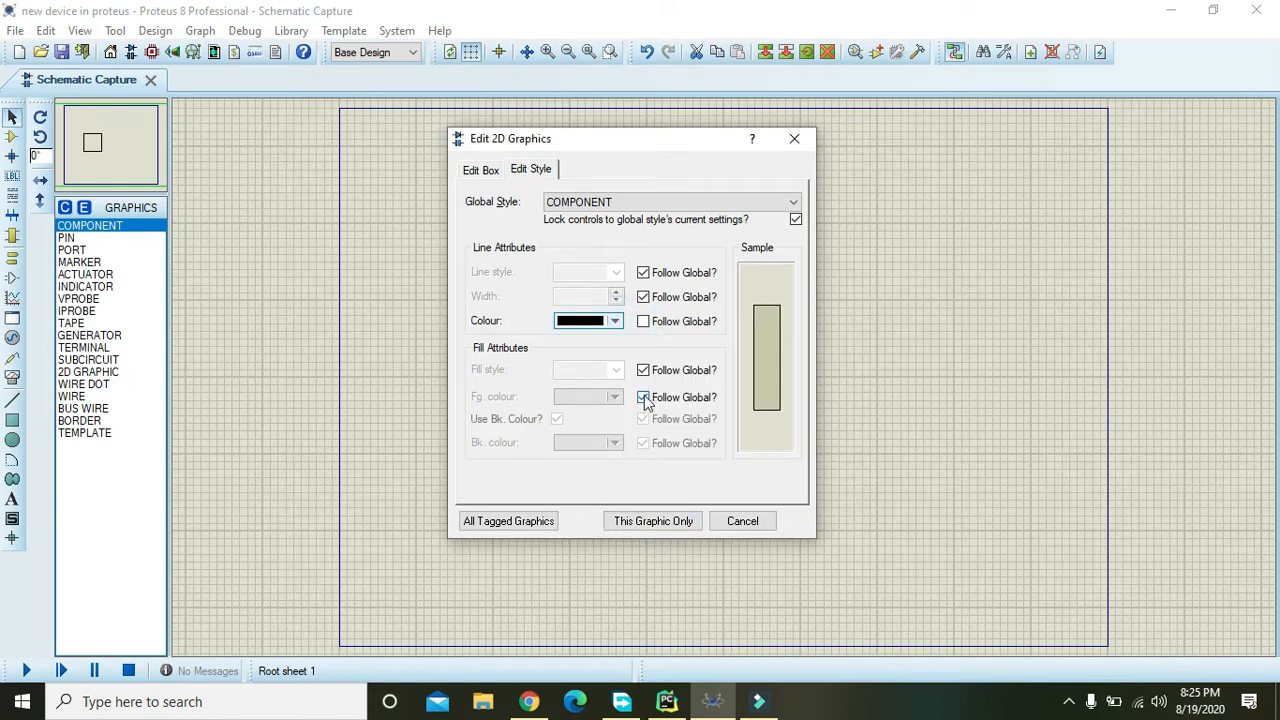
pyautogui.click(616, 396)
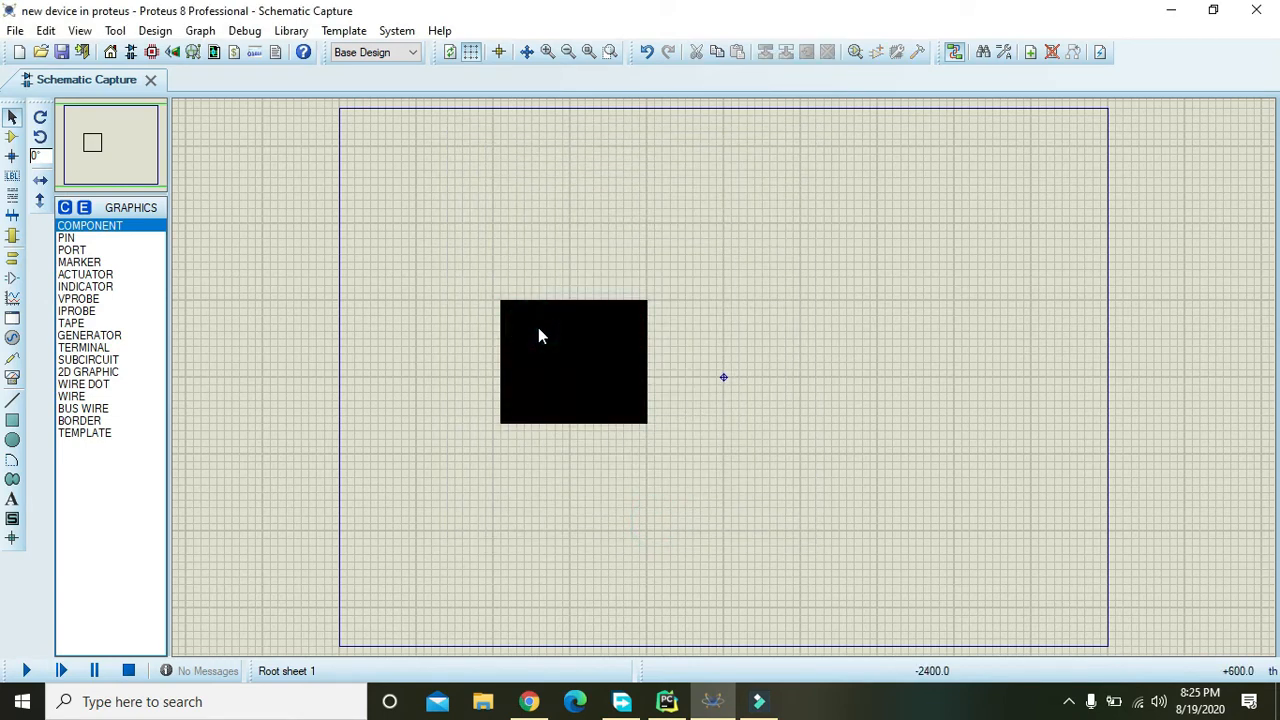
pyautogui.moveTo(596, 356)
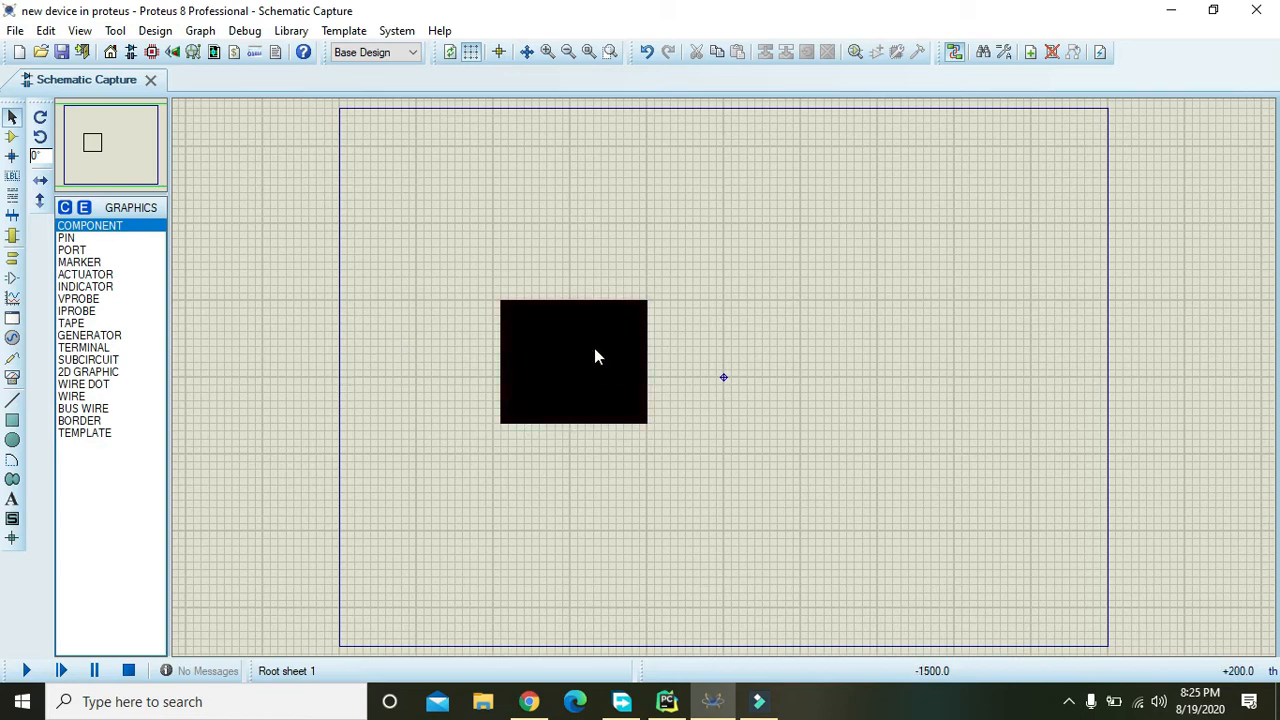
# Draw horizontal lines from the left to the right edge of the black box
pyautogui.click(12, 400)
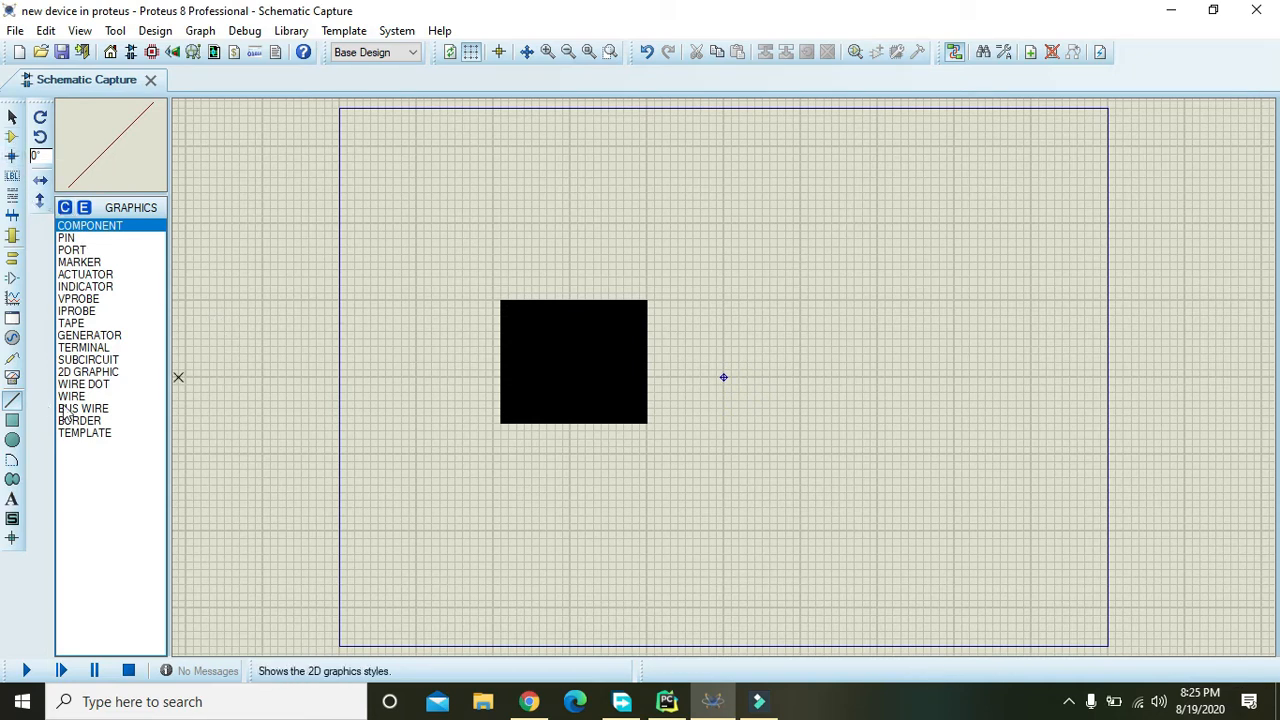
pyautogui.click(510, 318)
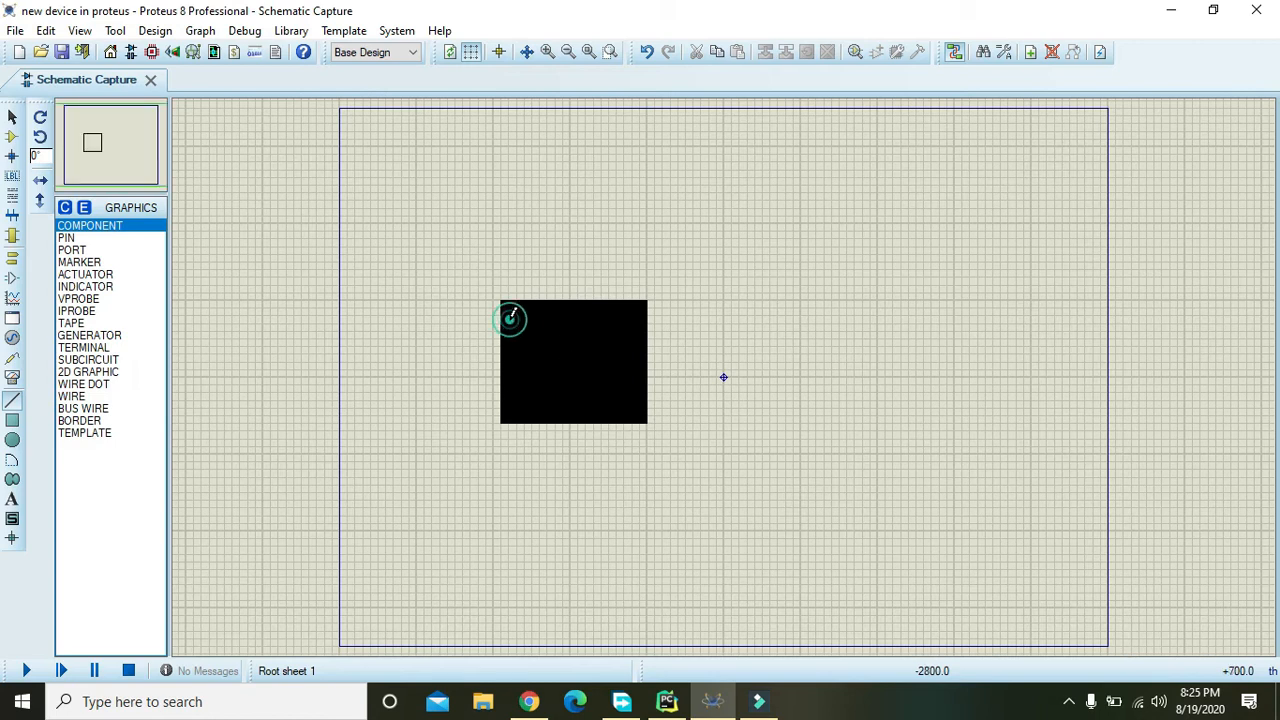
pyautogui.click(510, 318)
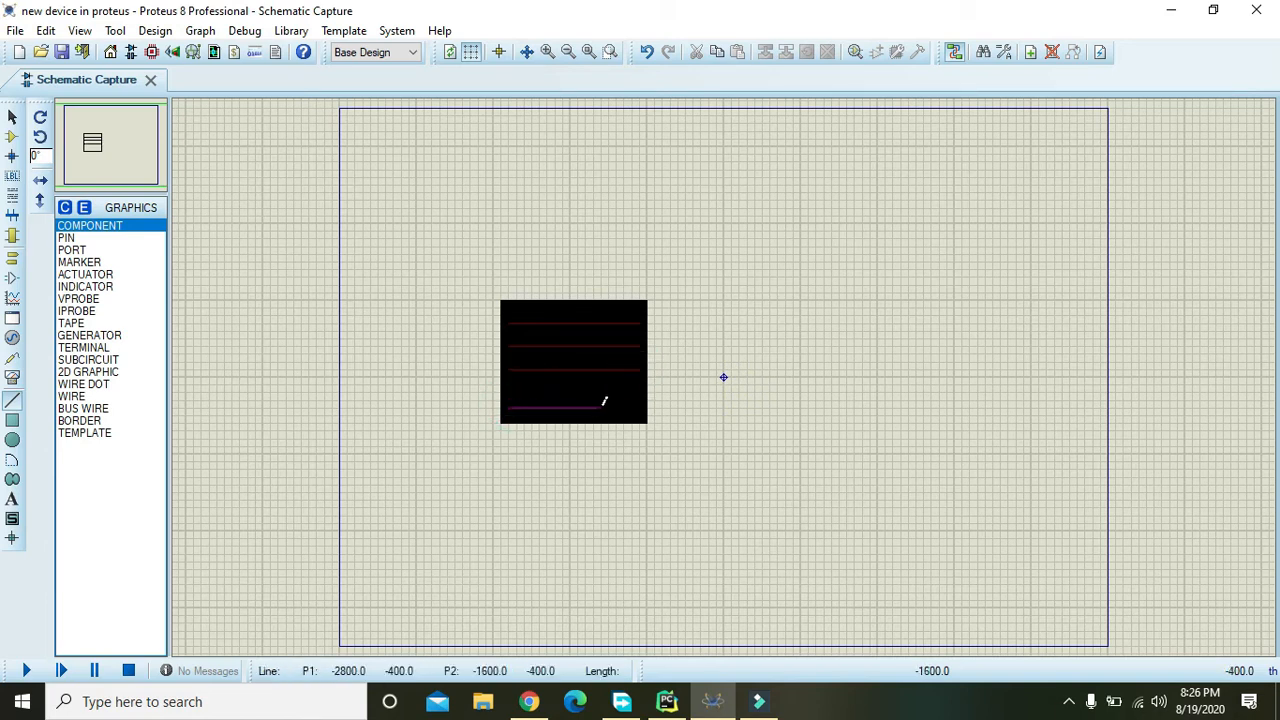
pyautogui.click(638, 410)
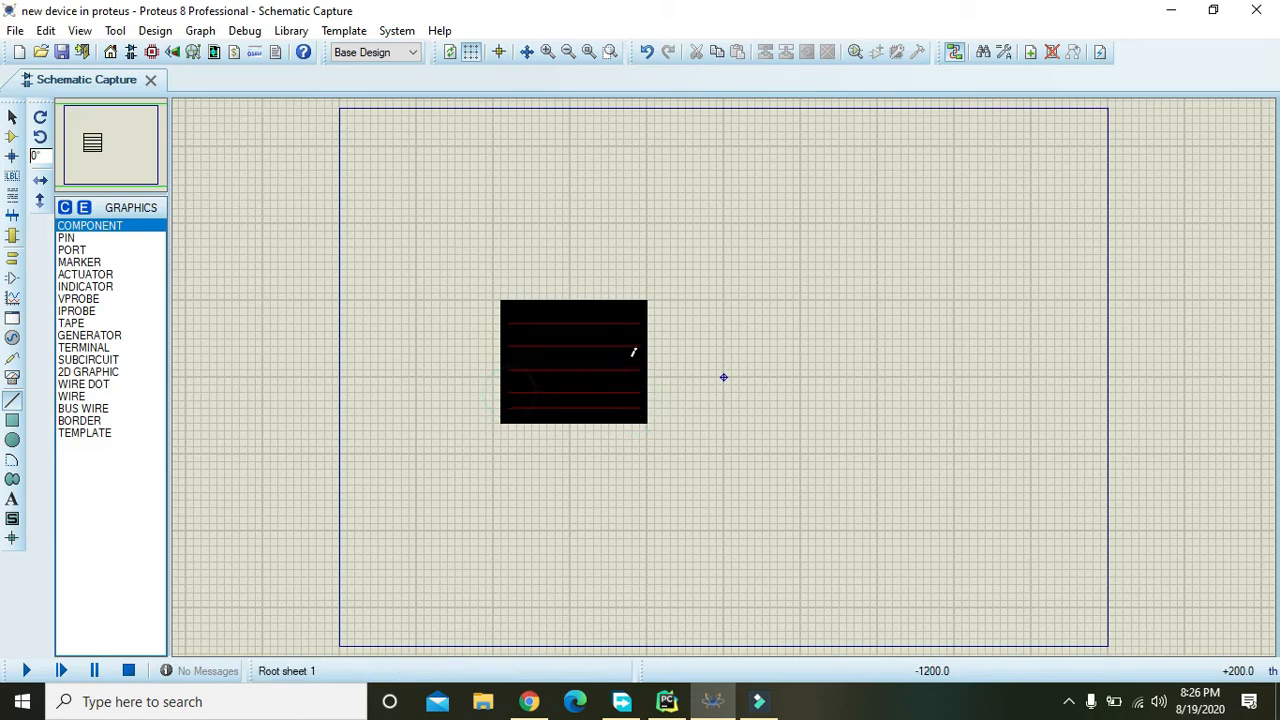
pyautogui.click(572, 362)
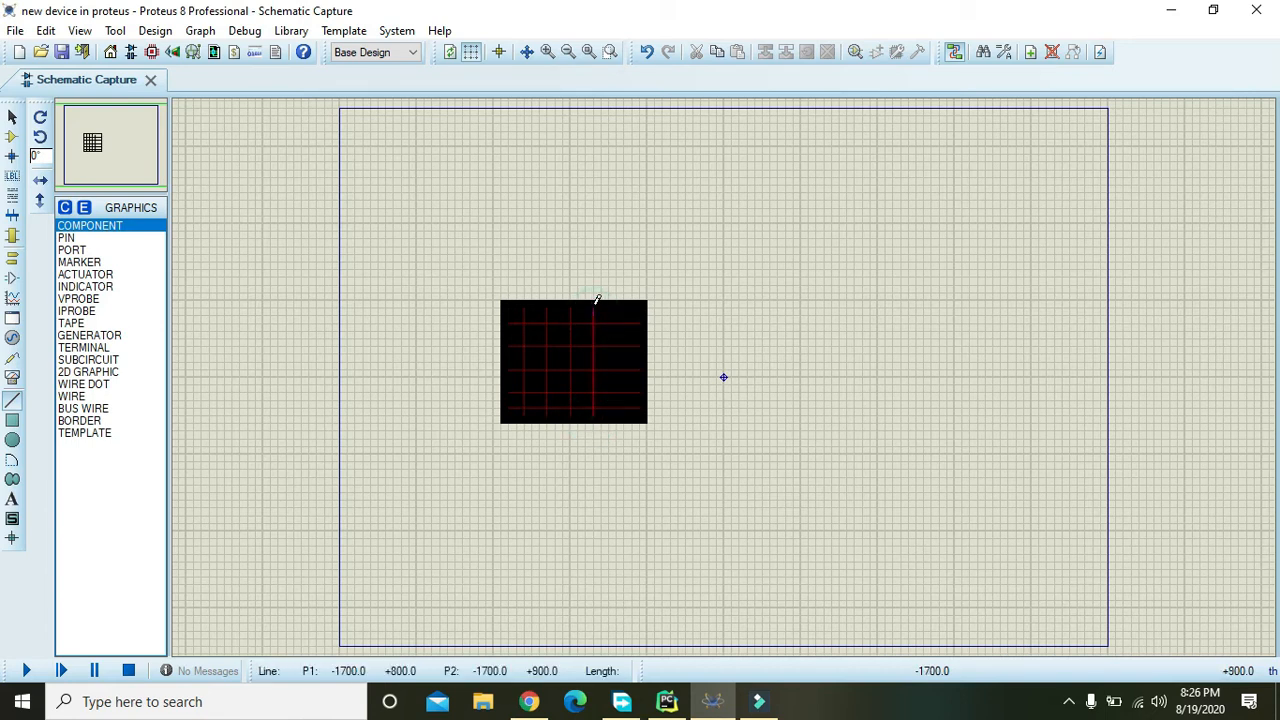
# Draw vertical lines top to bottom so the box carries a full red grid
pyautogui.click(612, 312)
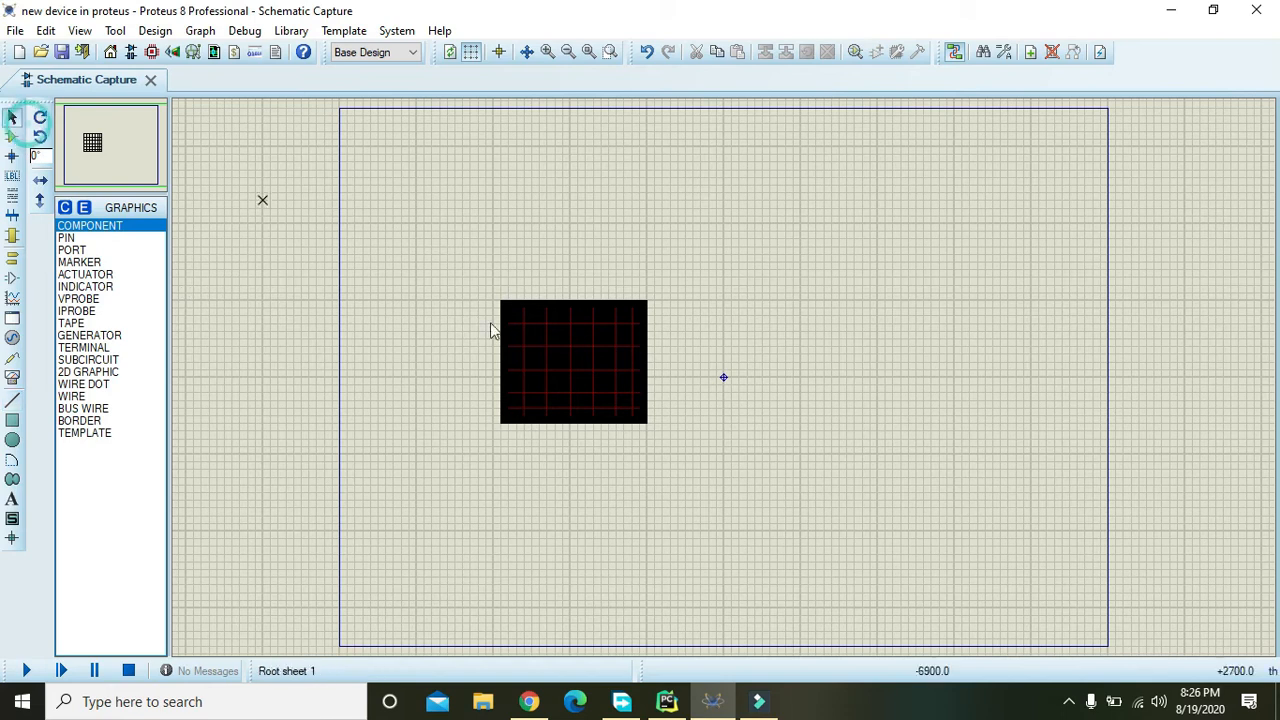
# Recolour the top grid line blue with its own line colour
pyautogui.doubleClick(572, 362)
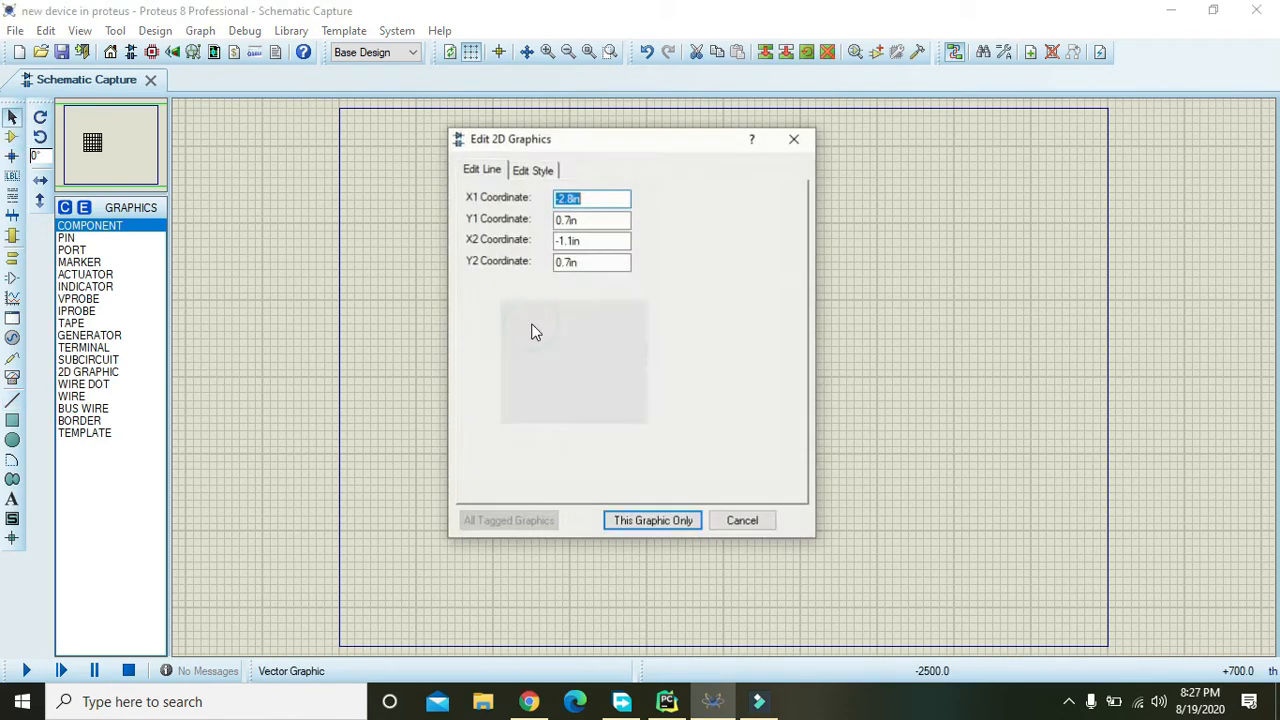
pyautogui.click(532, 168)
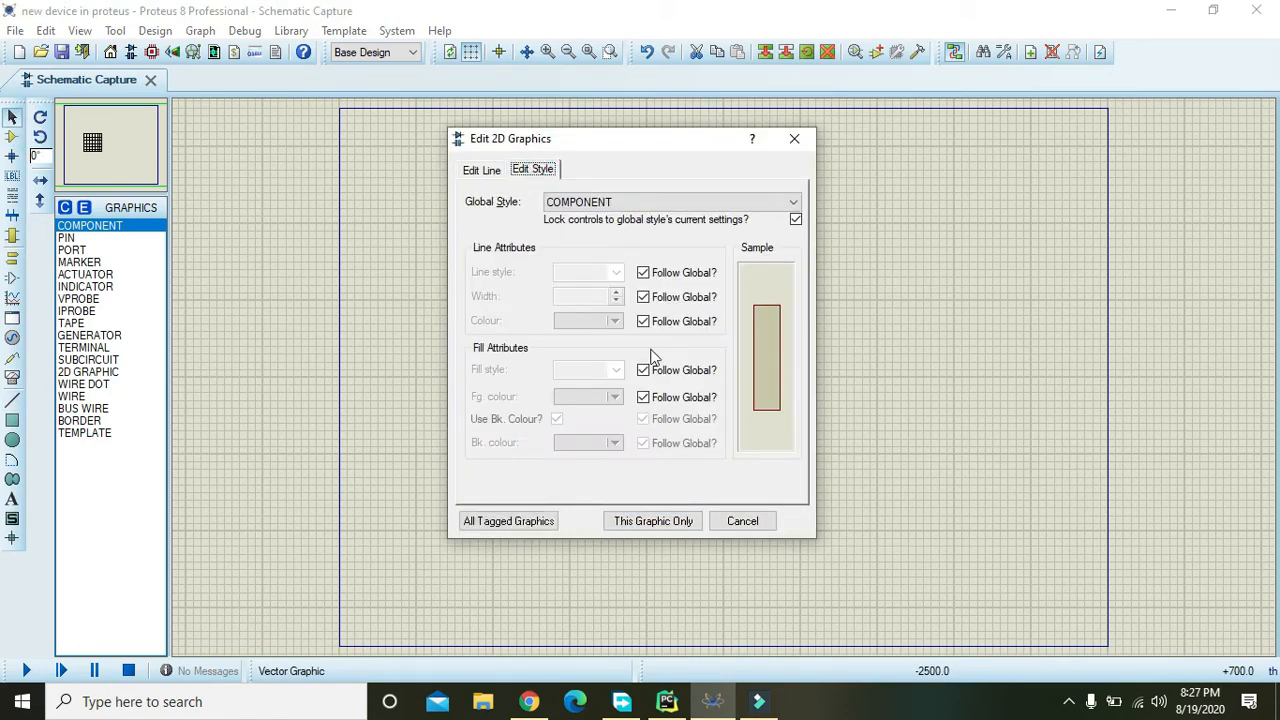
pyautogui.click(616, 320)
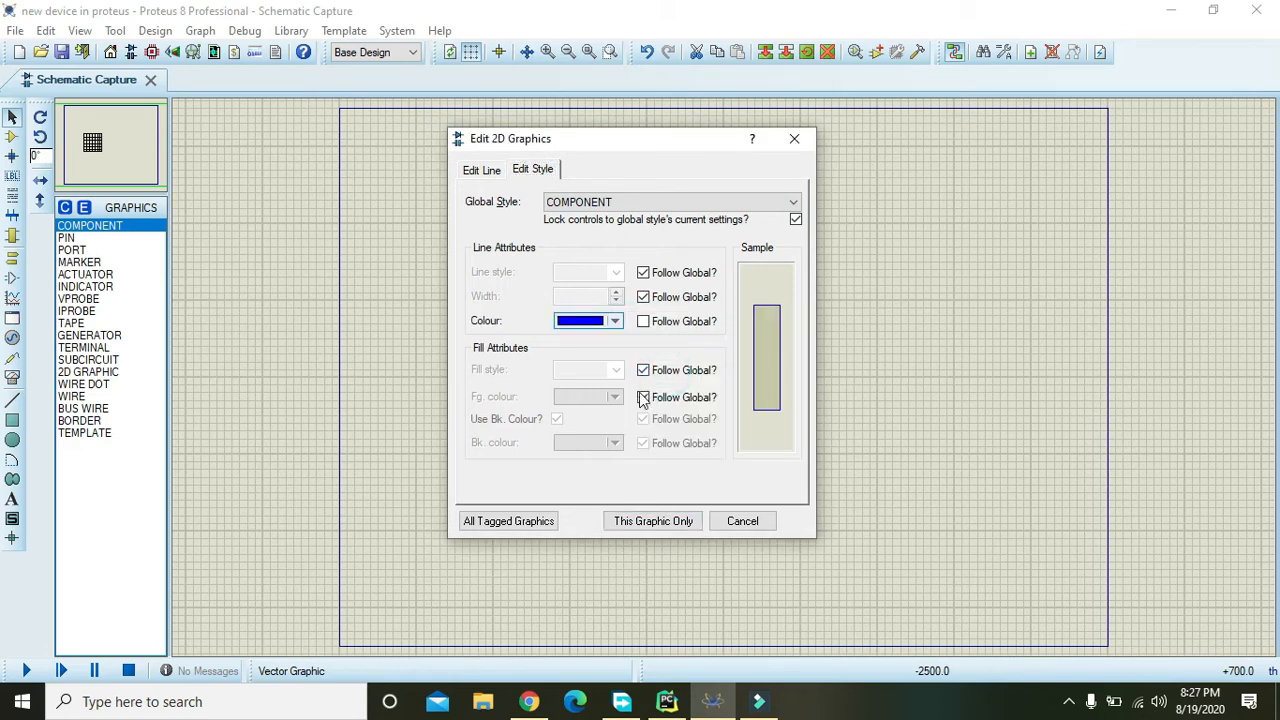
pyautogui.click(644, 396)
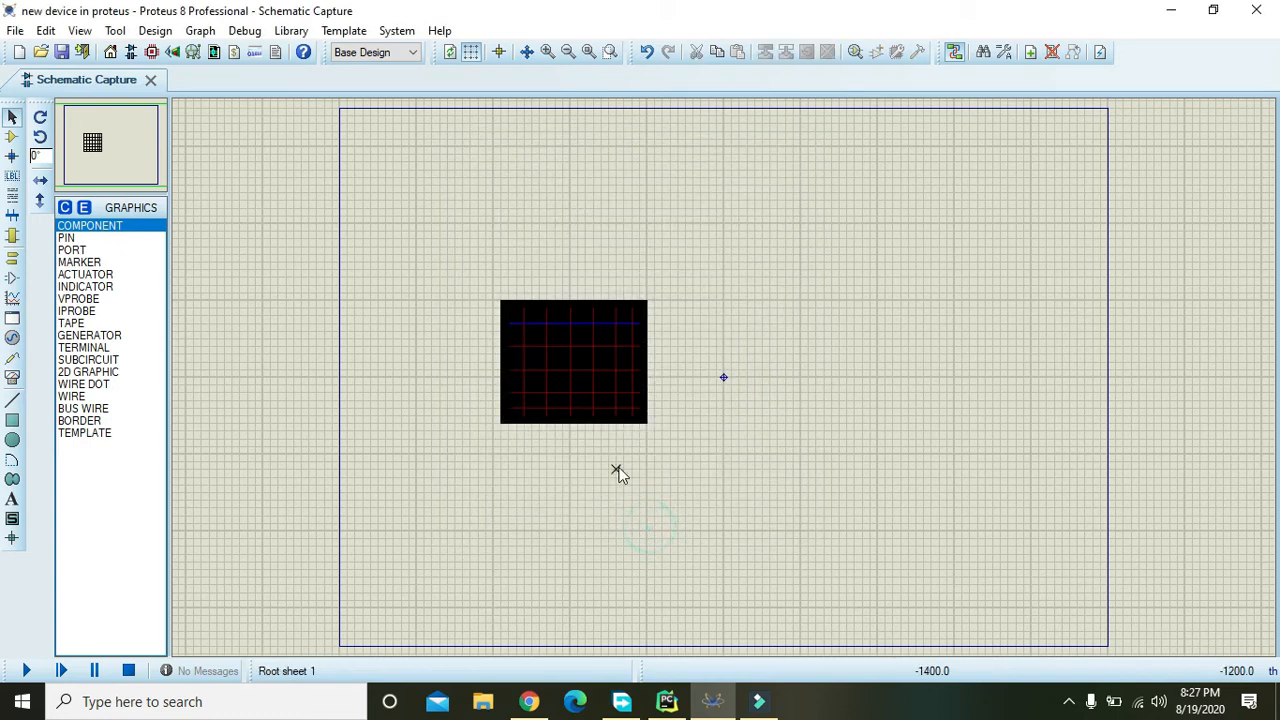
pyautogui.moveTo(564, 356)
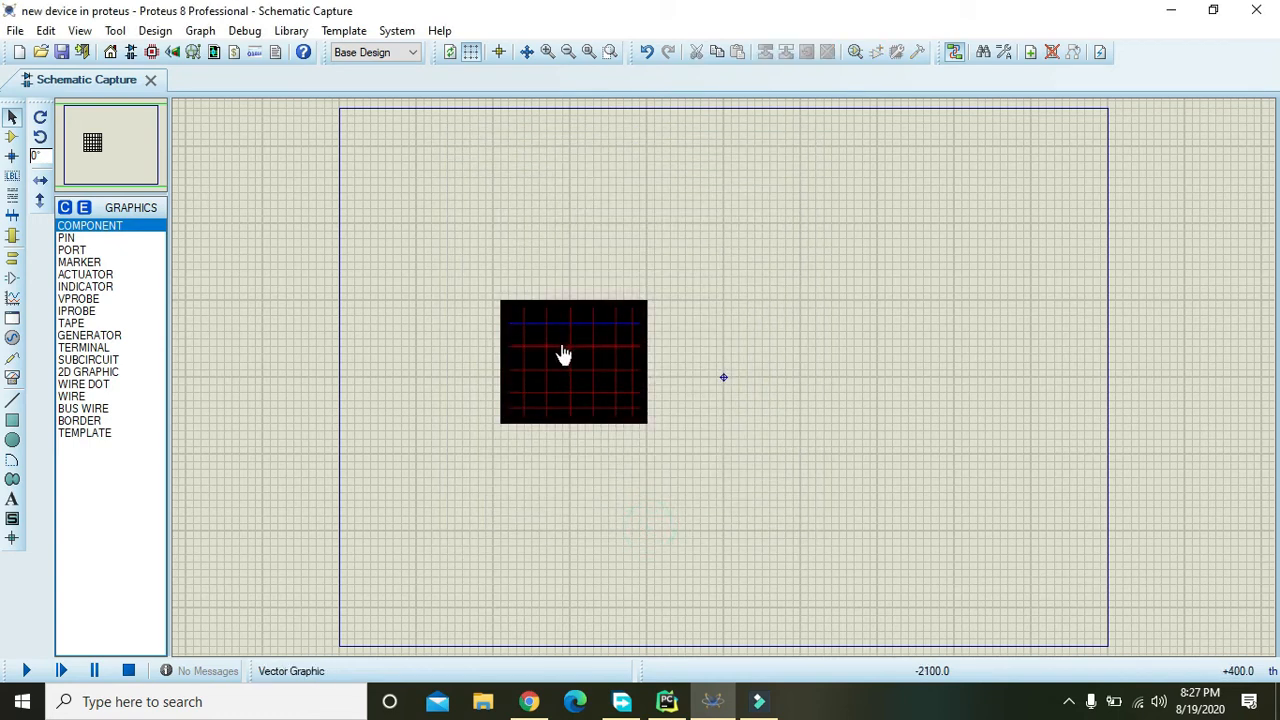
# Recolour further chosen grid lines blue in one go
pyautogui.click(558, 370)
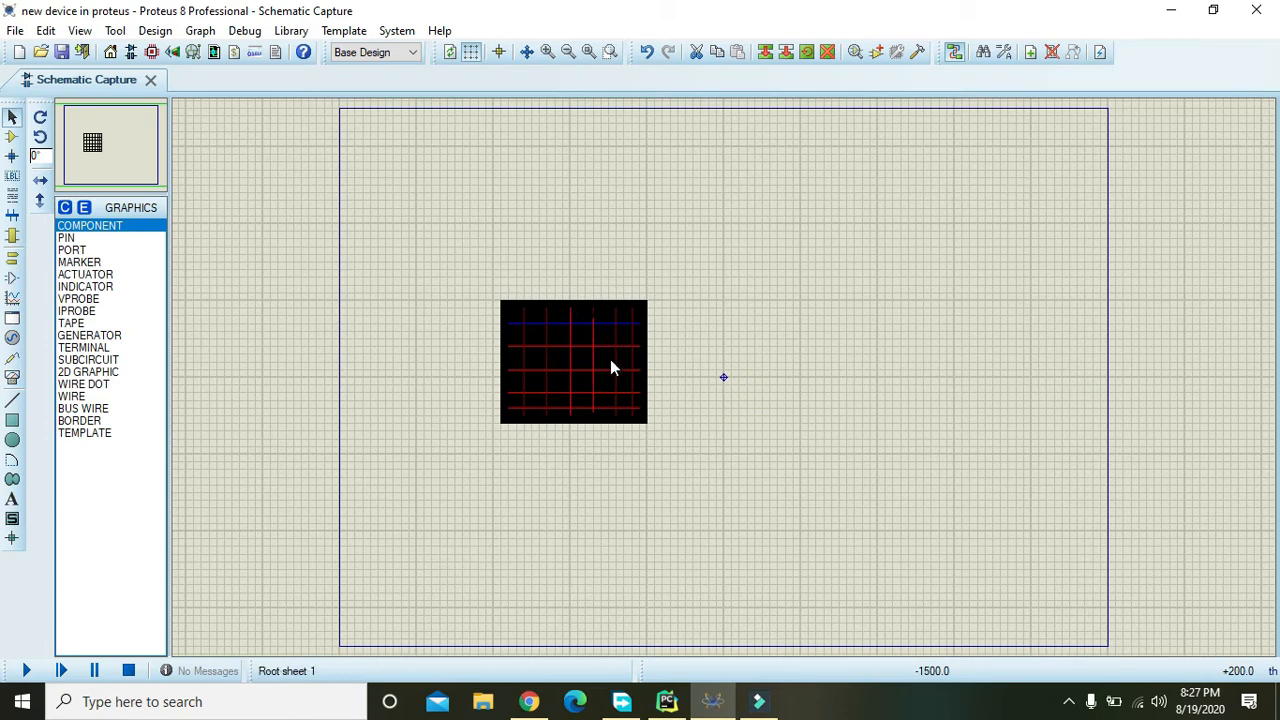
pyautogui.moveTo(544, 364)
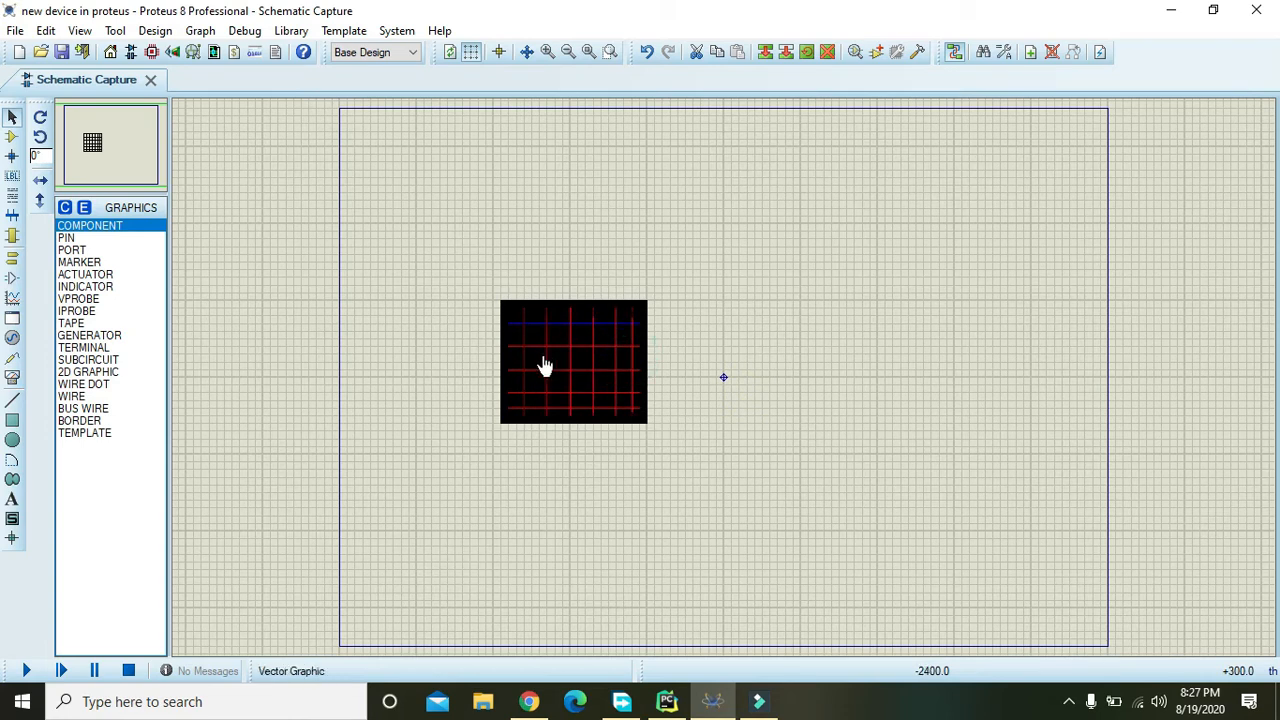
pyautogui.moveTo(528, 374)
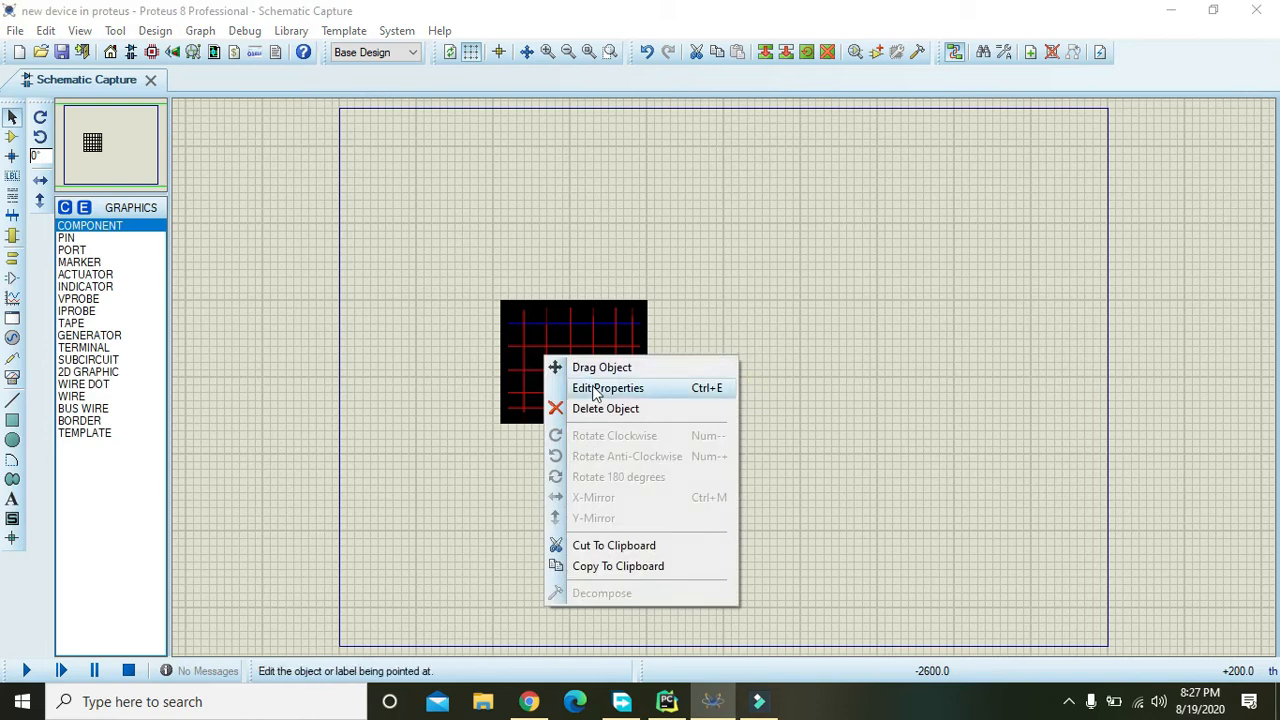
pyautogui.click(608, 388)
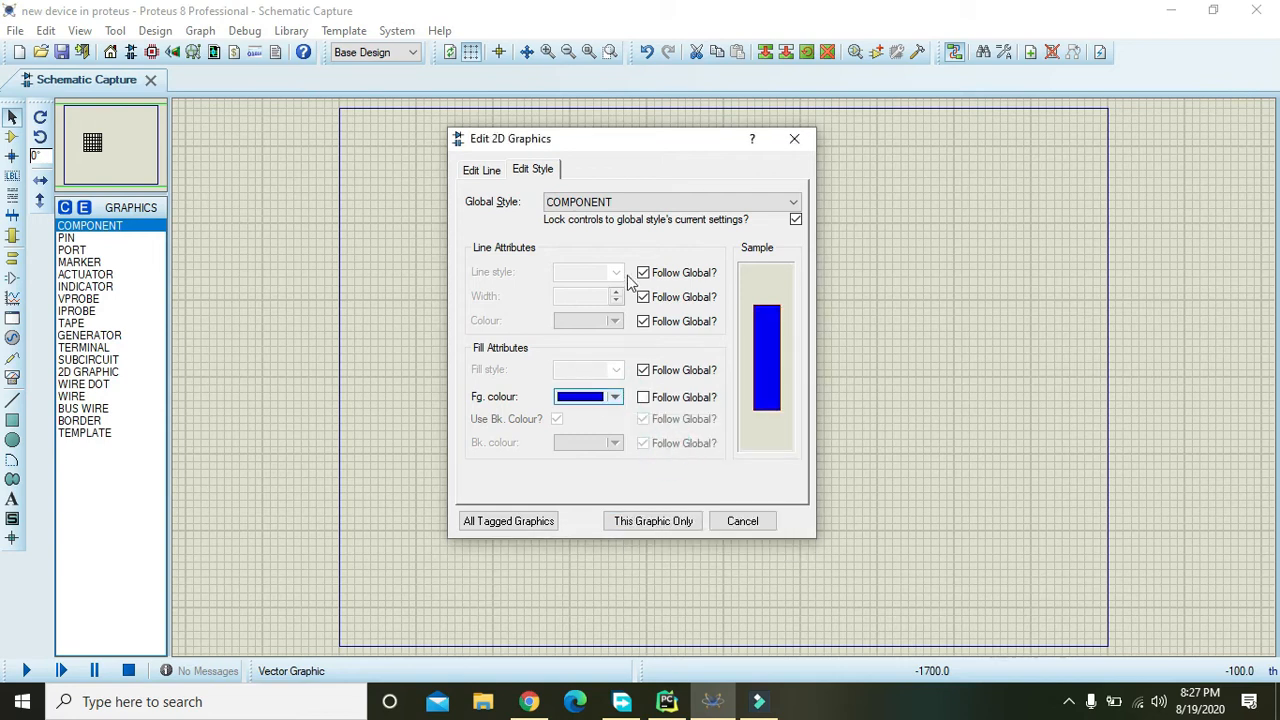
pyautogui.click(644, 320)
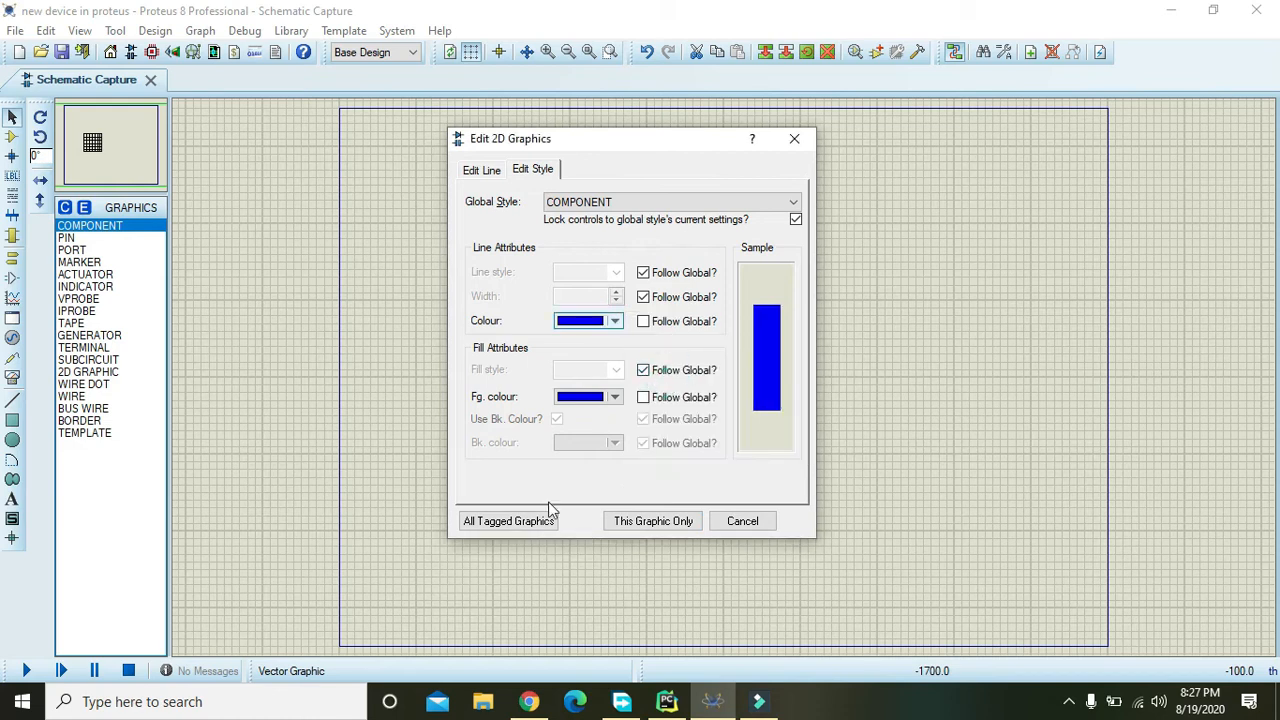
pyautogui.click(652, 520)
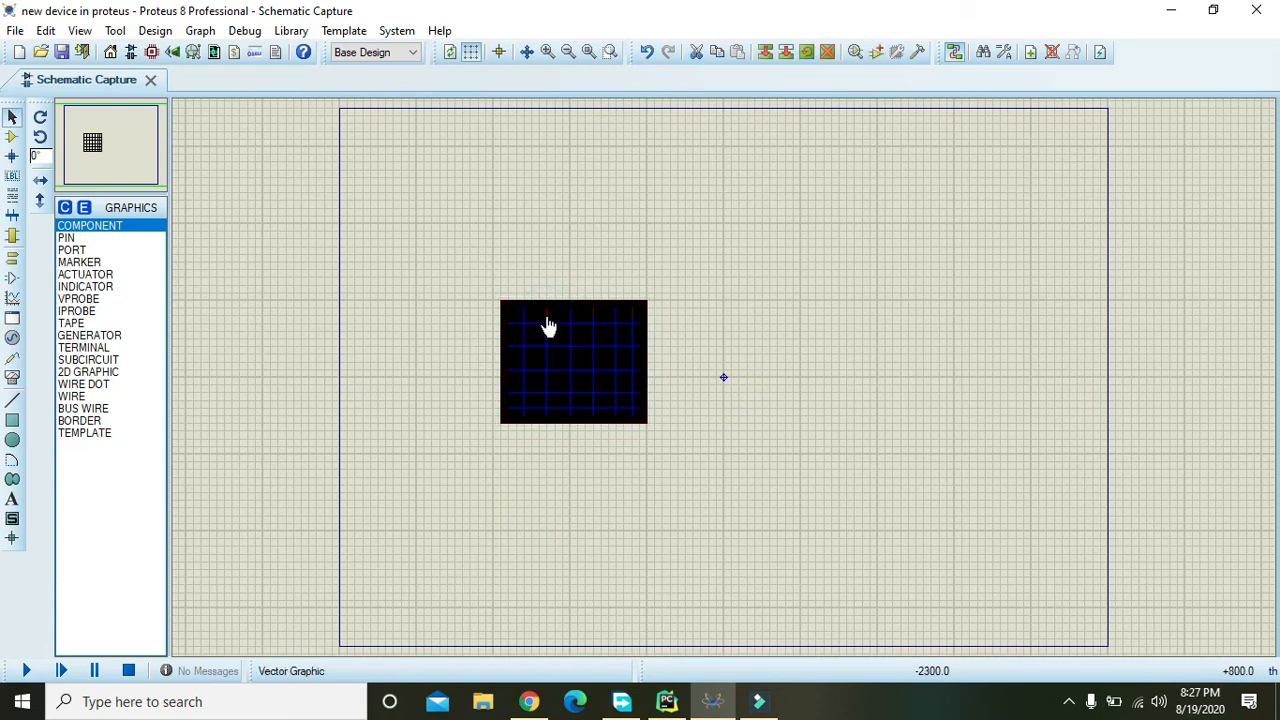
pyautogui.moveTo(632, 320)
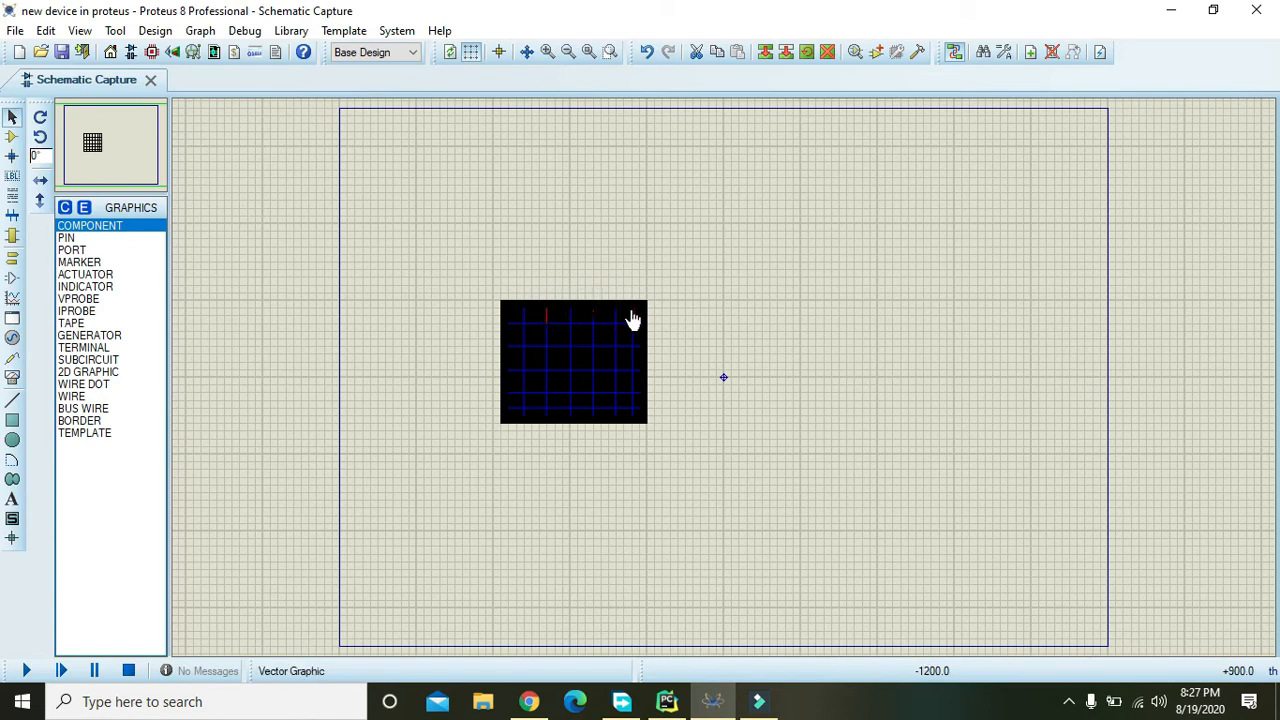
pyautogui.moveTo(548, 324)
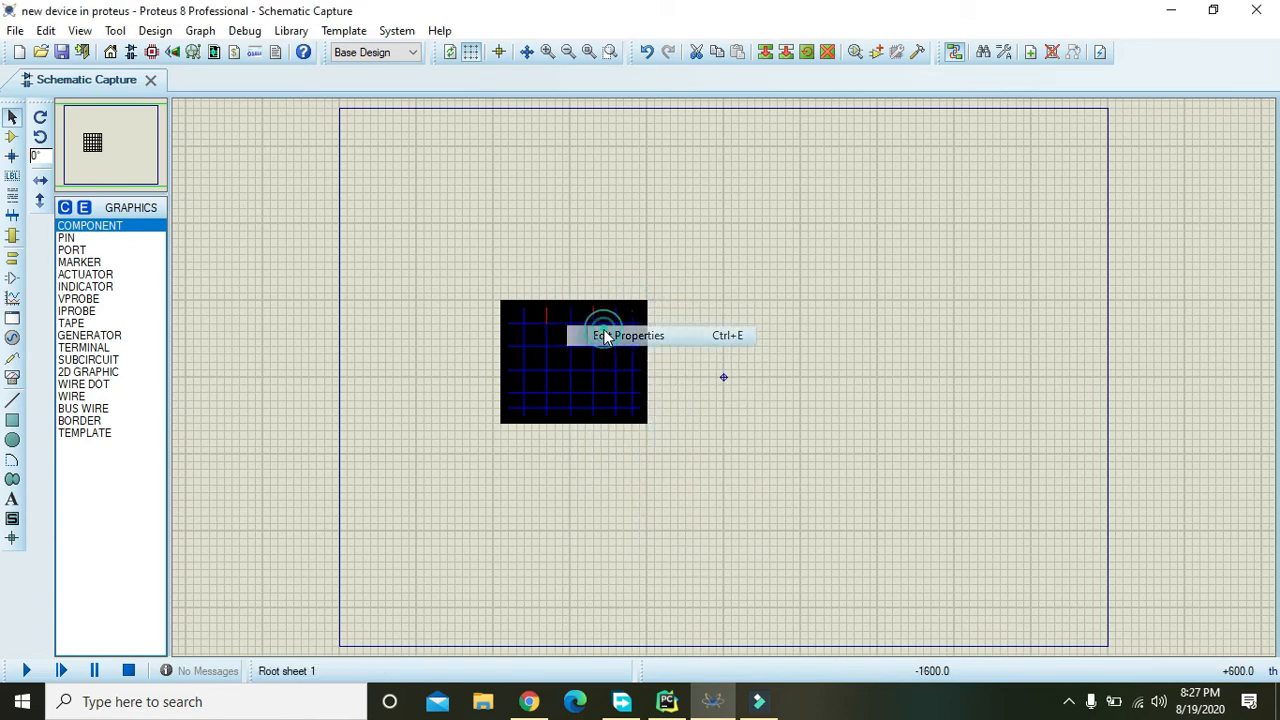
# Set blue line and fill colour for all tagged grid graphics
pyautogui.click(628, 336)
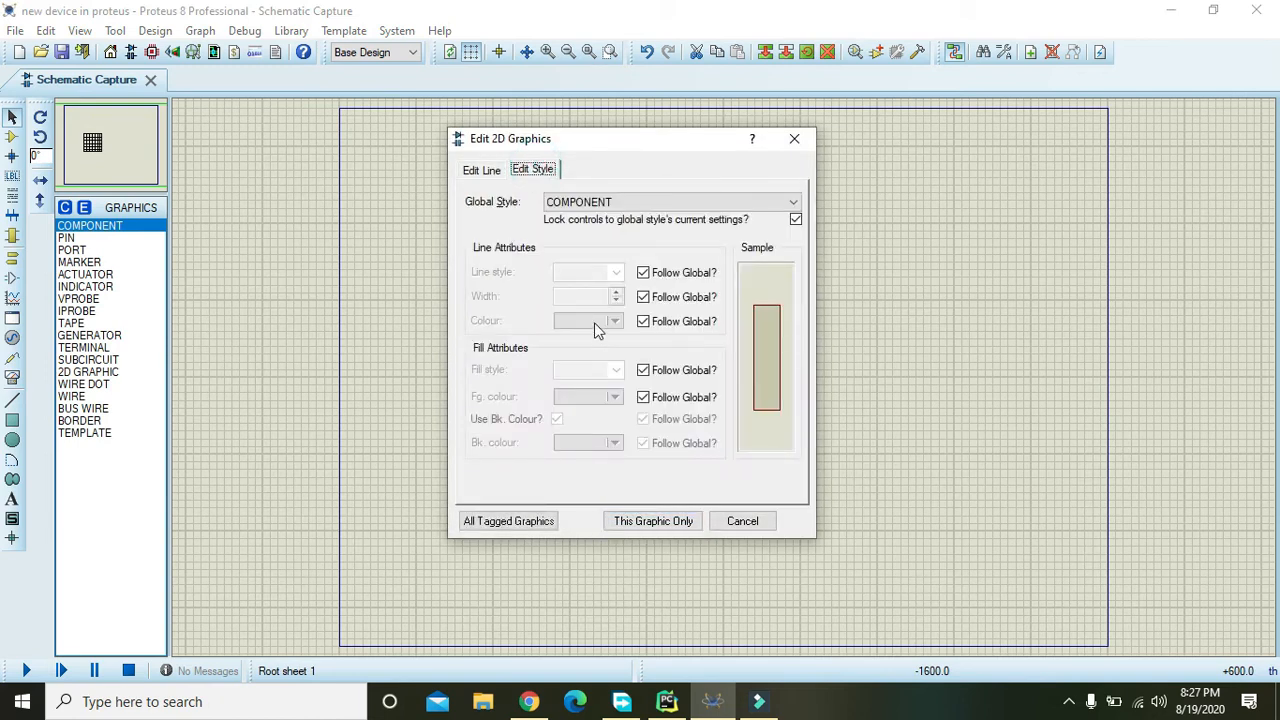
pyautogui.click(644, 320)
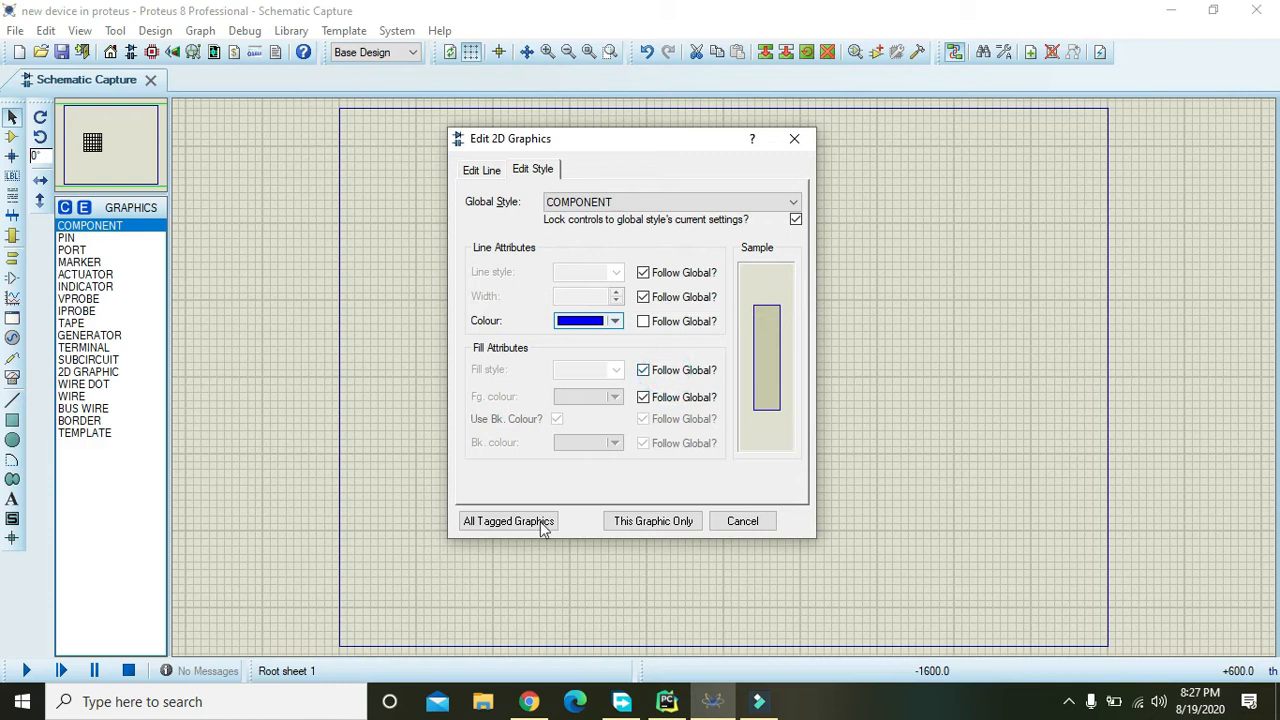
pyautogui.click(652, 520)
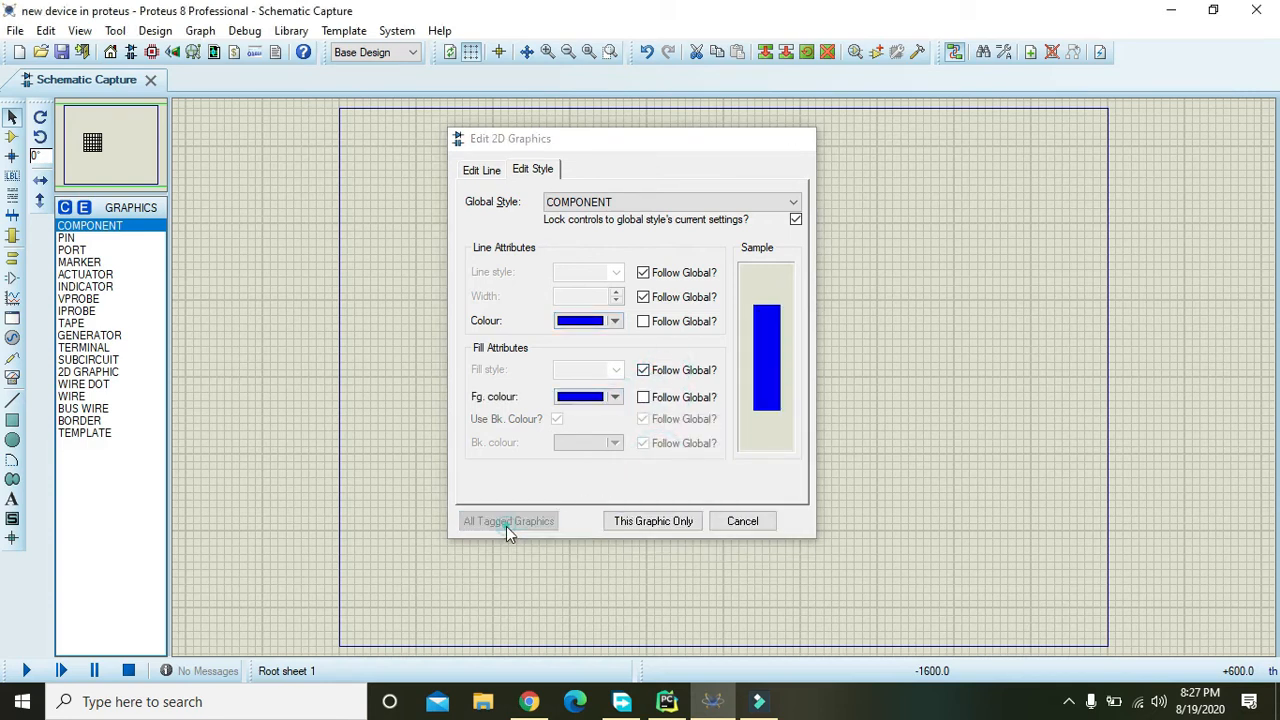
pyautogui.click(508, 520)
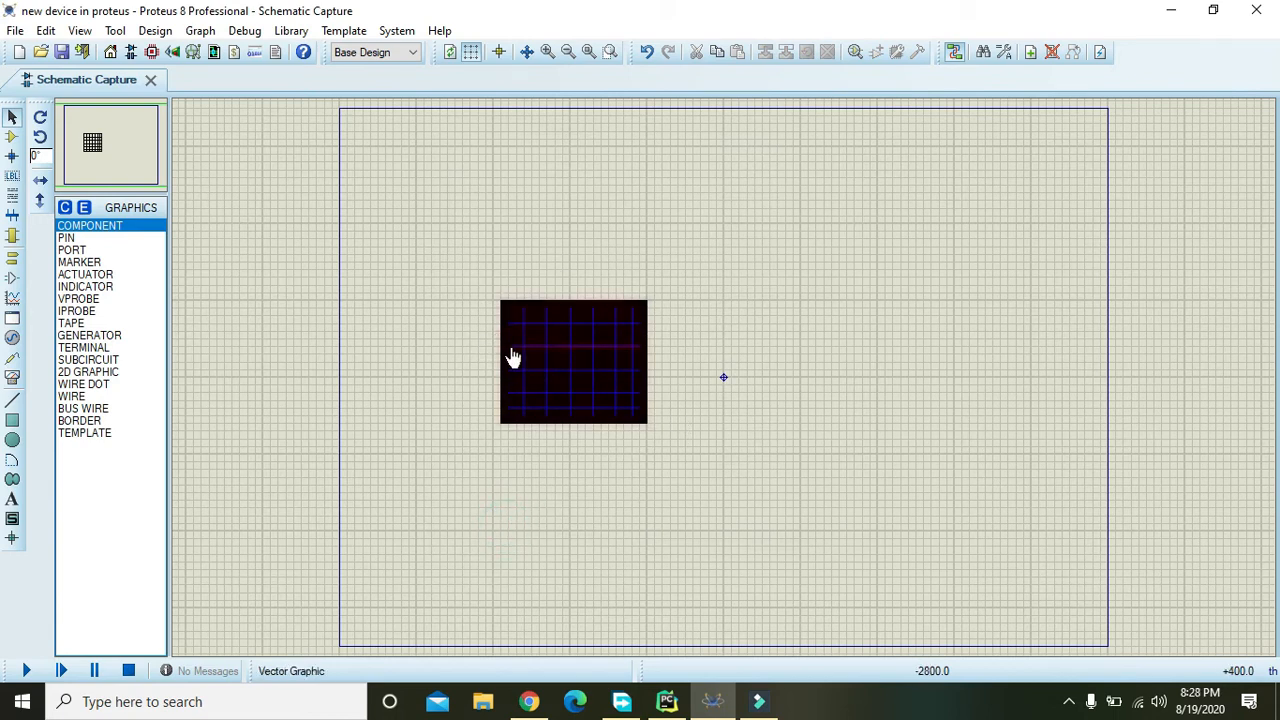
pyautogui.moveTo(582, 310)
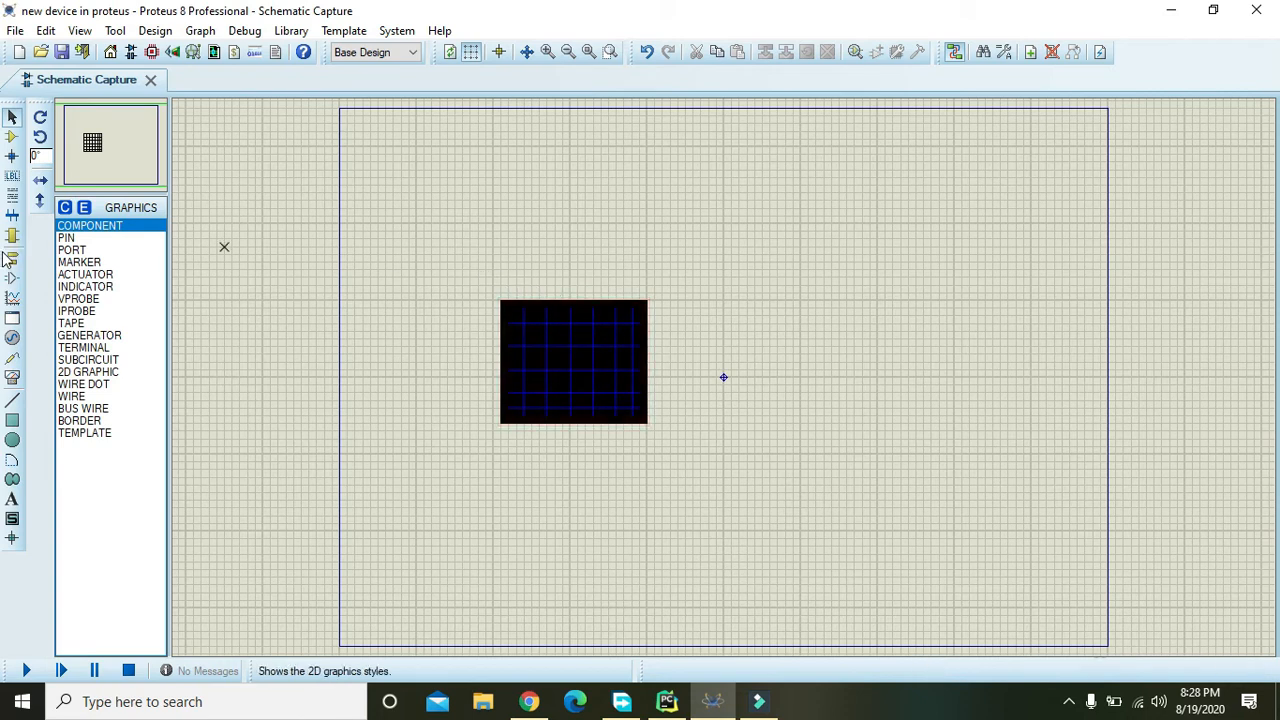
# Place two DEFAULT device pins on the box's right edge and name them
pyautogui.click(12, 256)
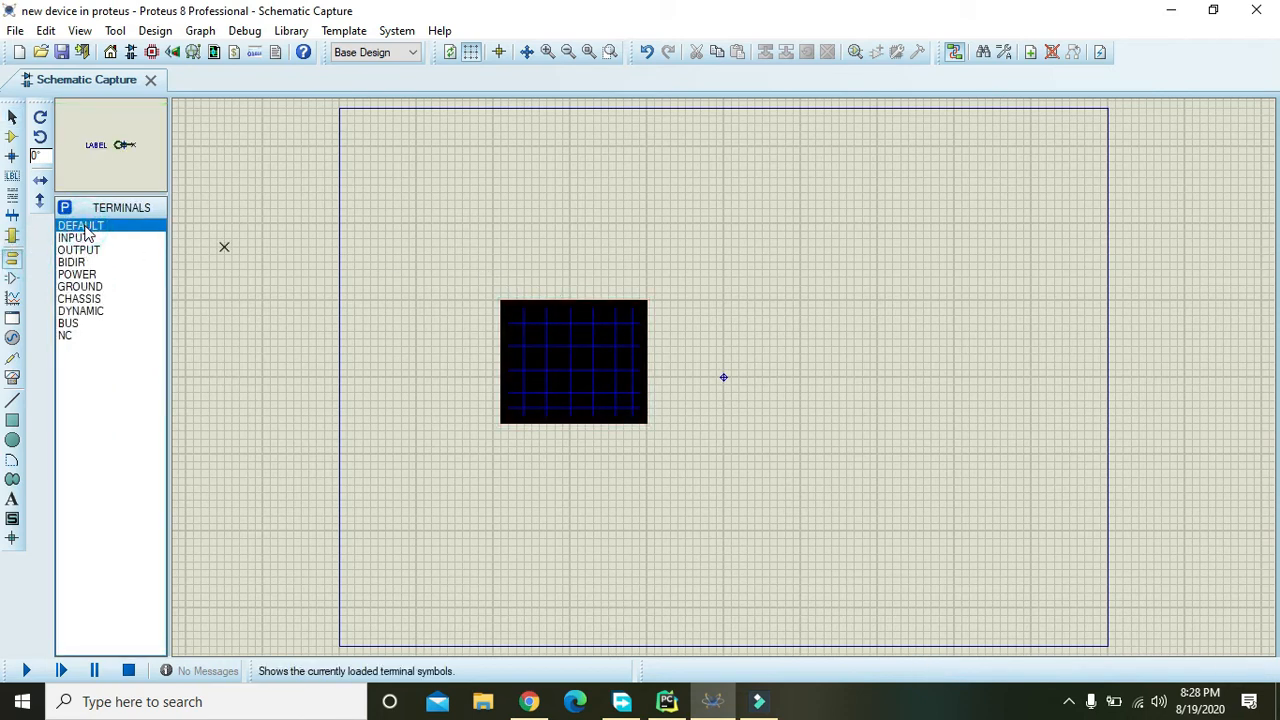
pyautogui.click(12, 278)
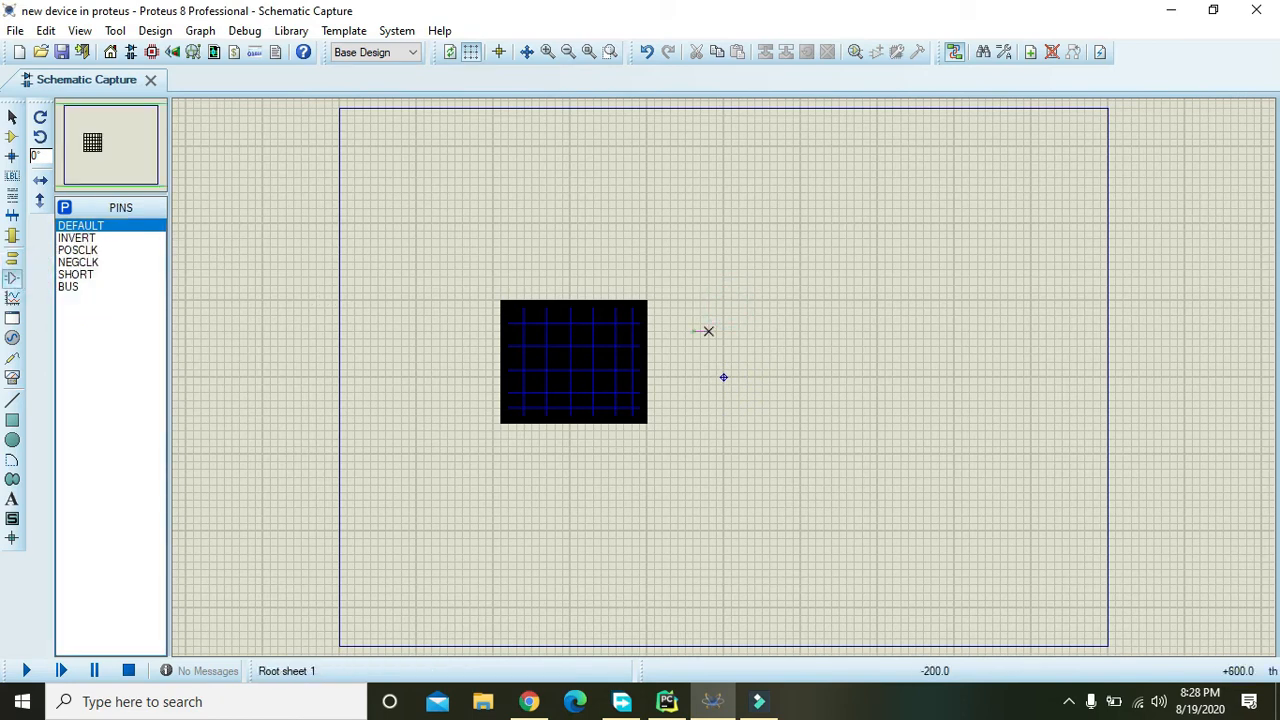
pyautogui.moveTo(660, 324)
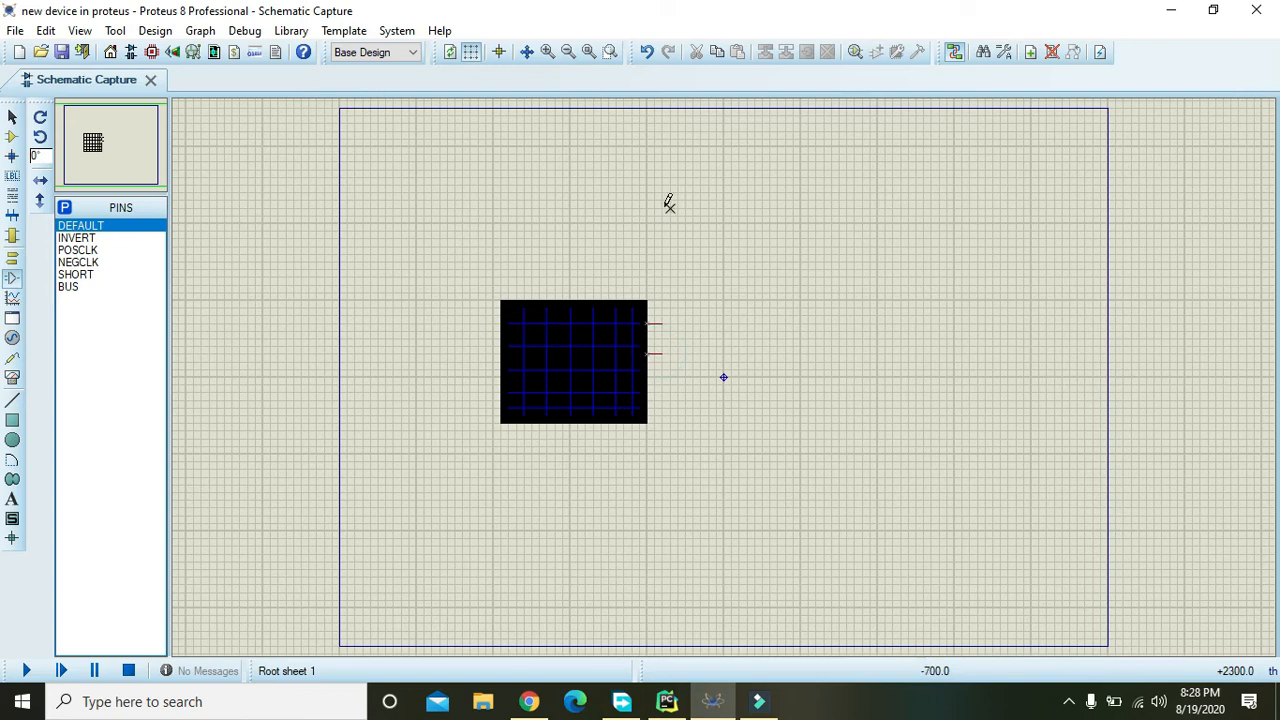
pyautogui.moveTo(656, 330)
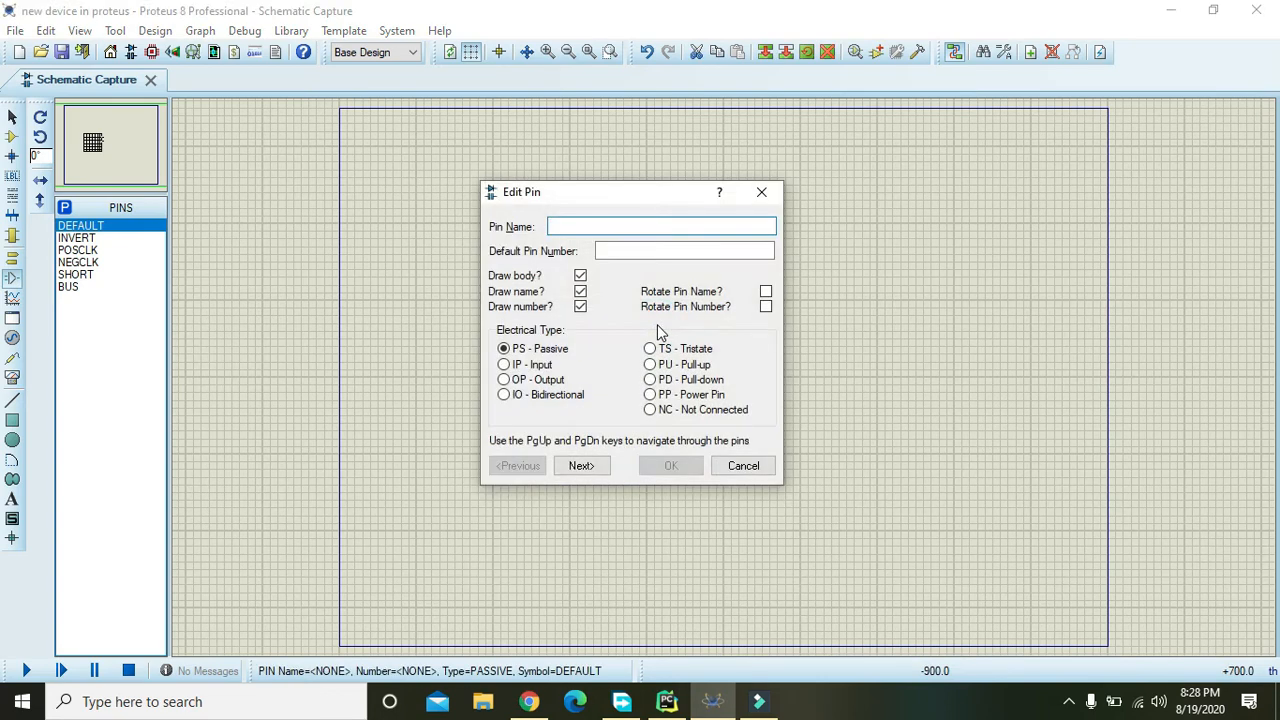
pyautogui.click(670, 464)
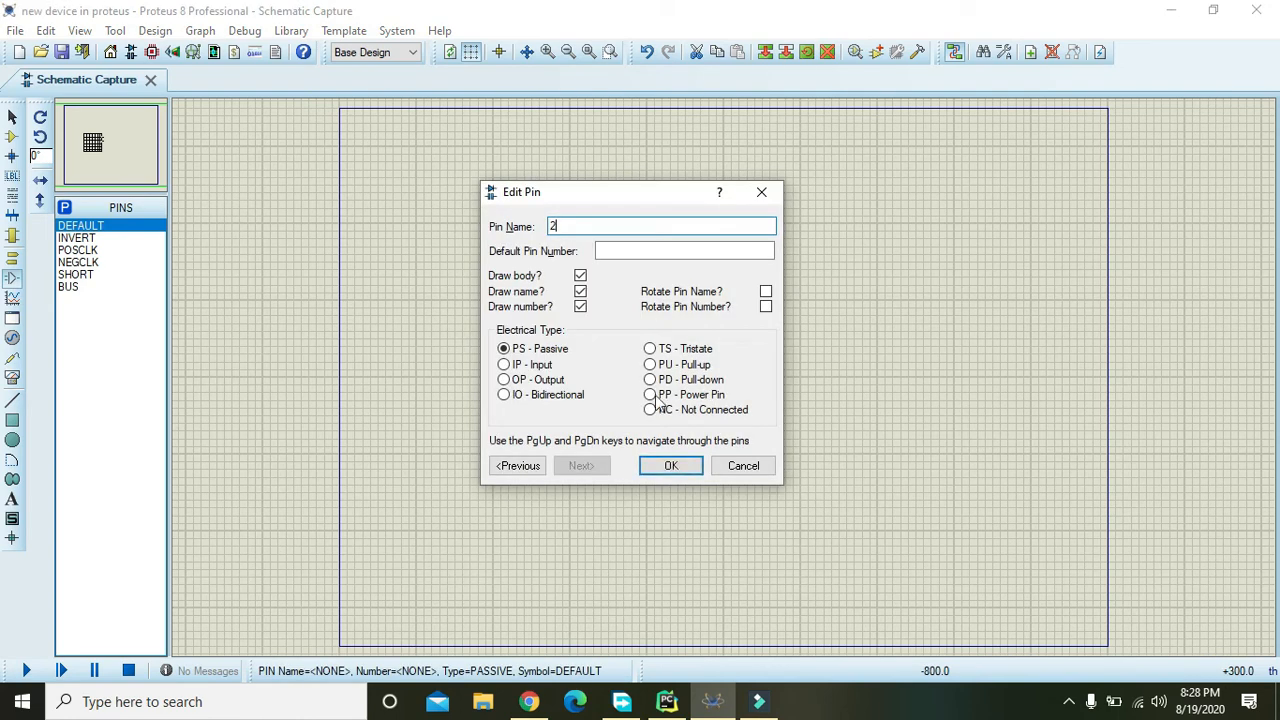
pyautogui.click(670, 464)
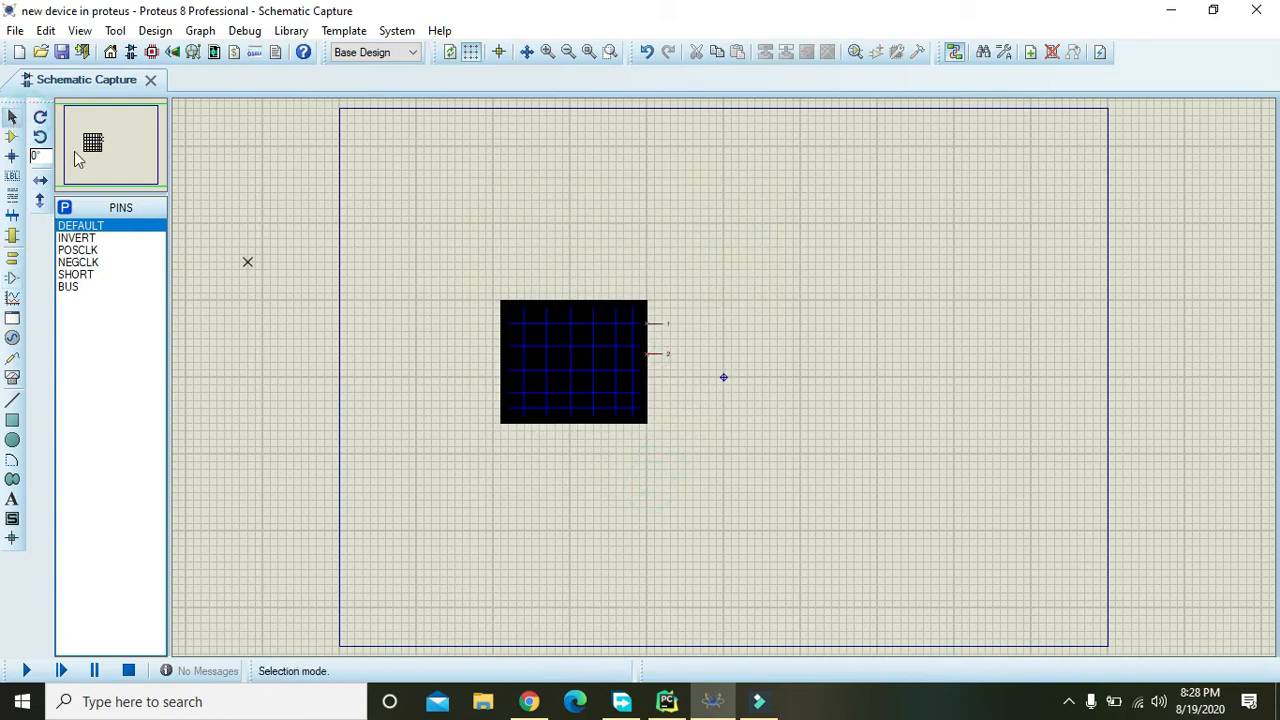
# Make a device from the tagged panel drawing and pins, named SOLAR CELL_0
pyautogui.click(572, 360)
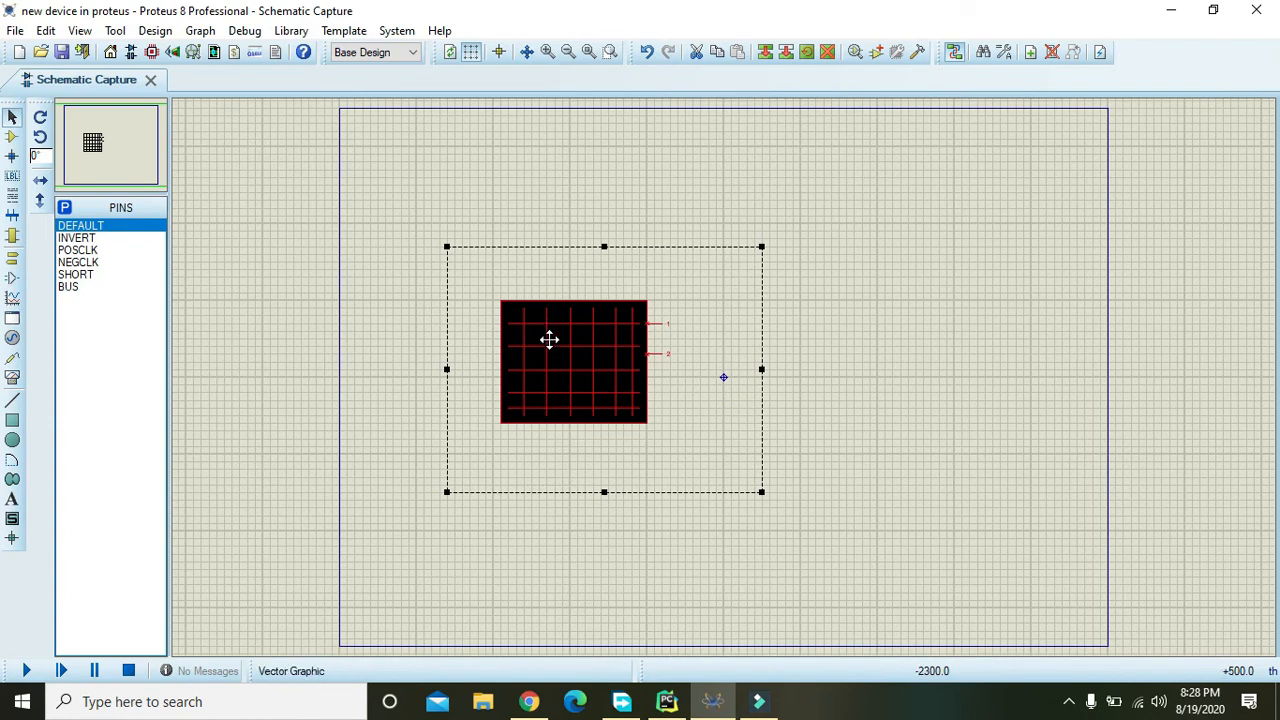
pyautogui.rightClick(548, 338)
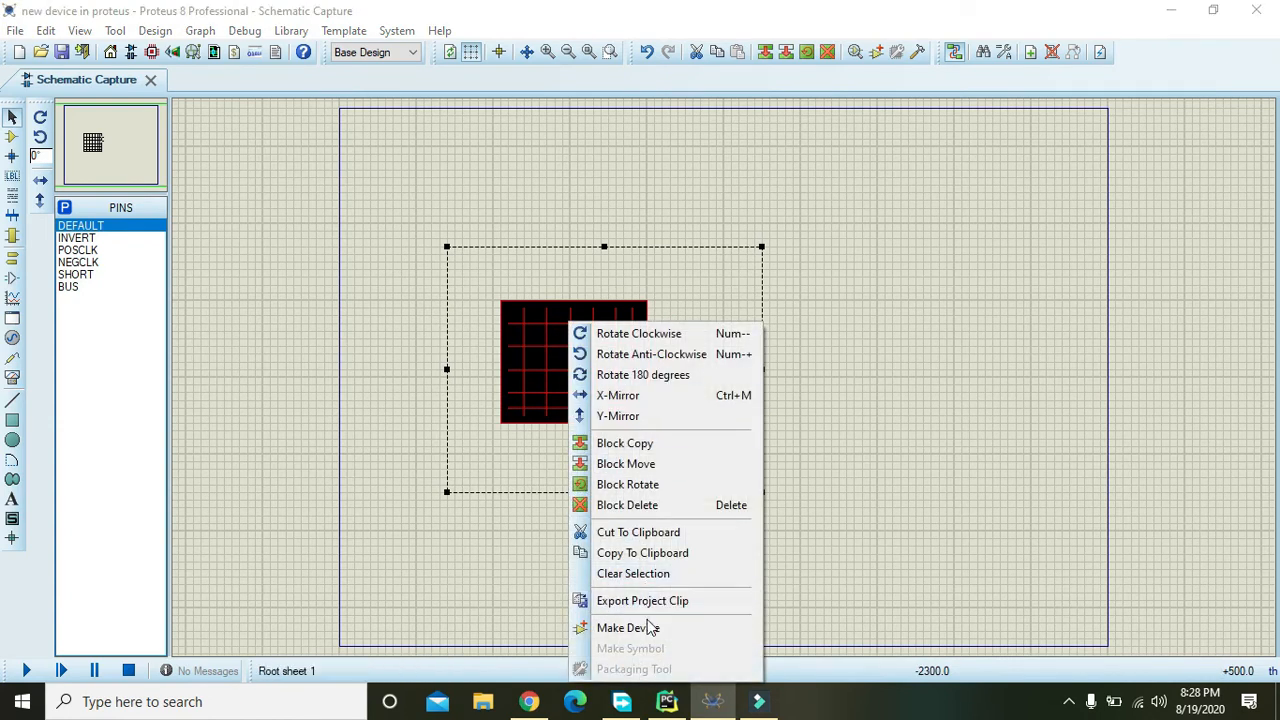
pyautogui.click(628, 628)
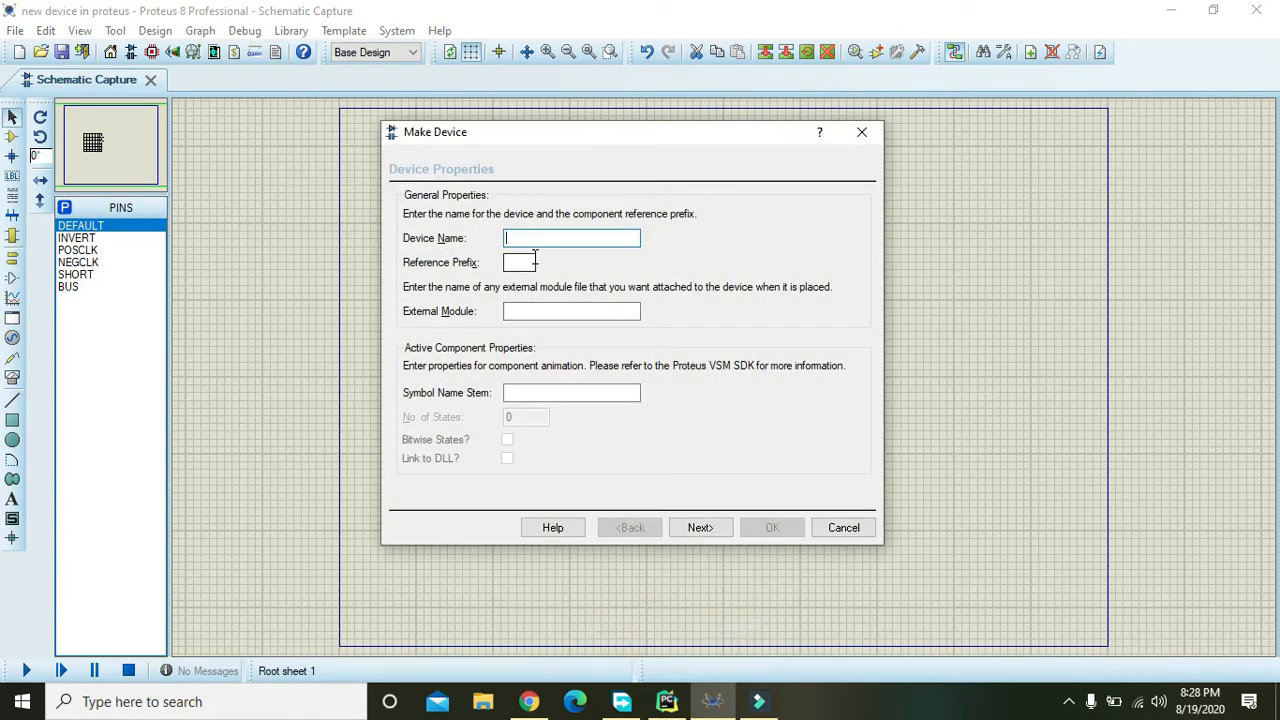
pyautogui.write('SOLAR CELL')
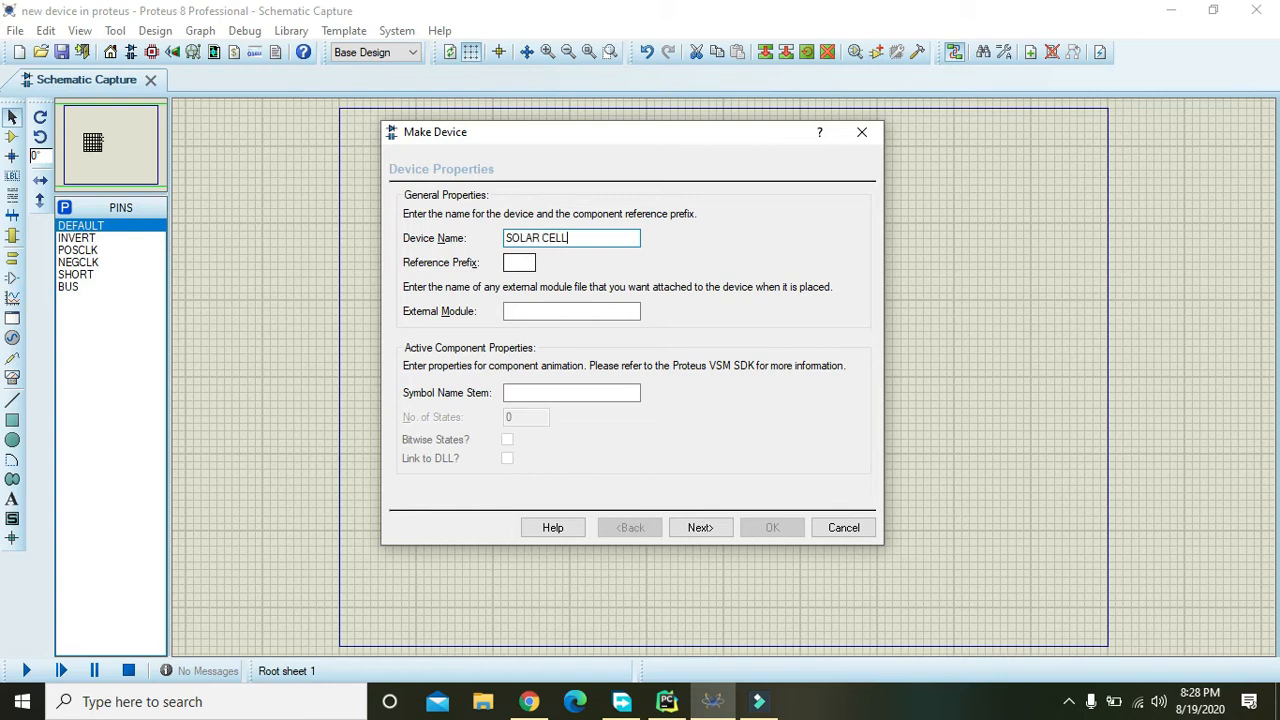
pyautogui.write('_0')
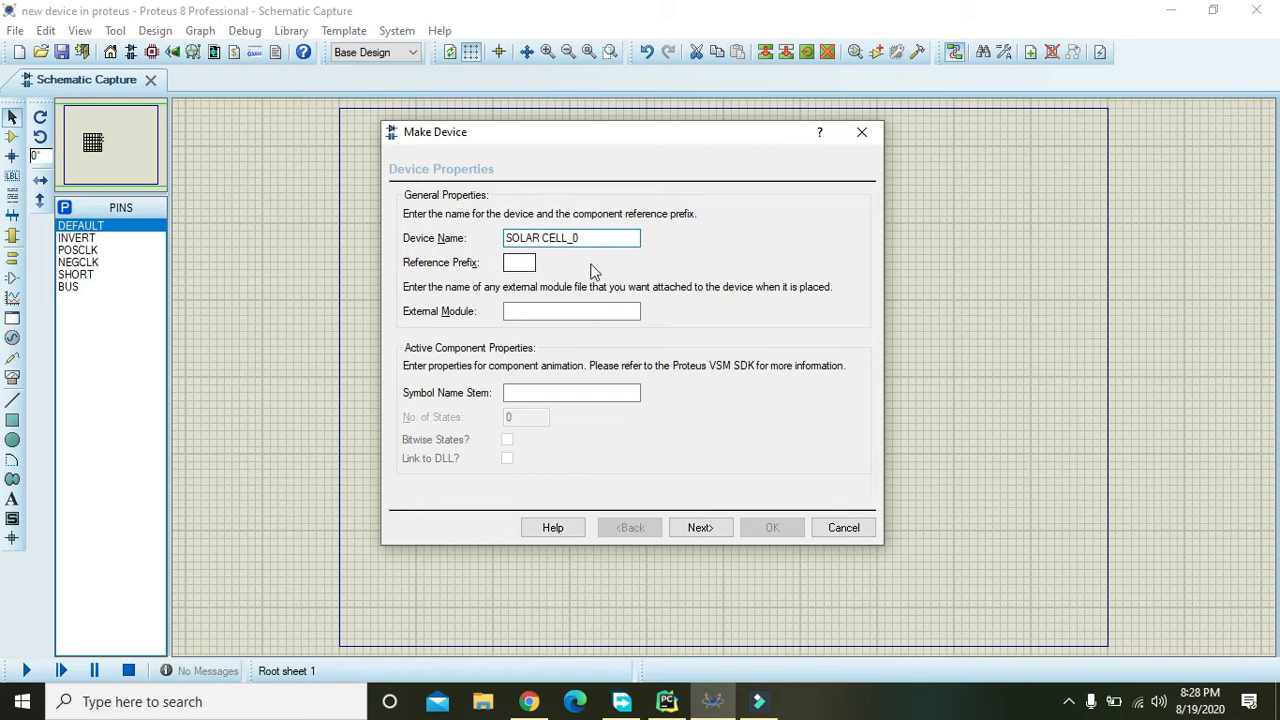
pyautogui.click(700, 528)
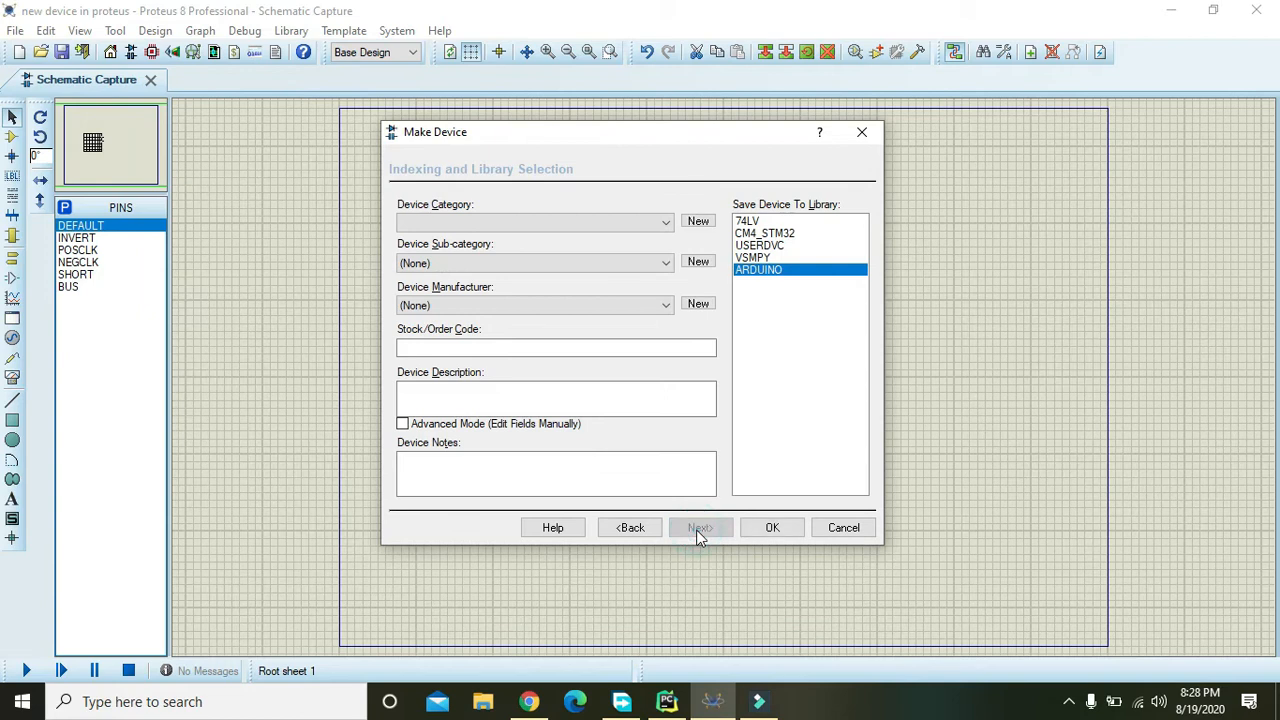
# Assign the Emulator category after the missing-category warning and save the device
pyautogui.click(700, 528)
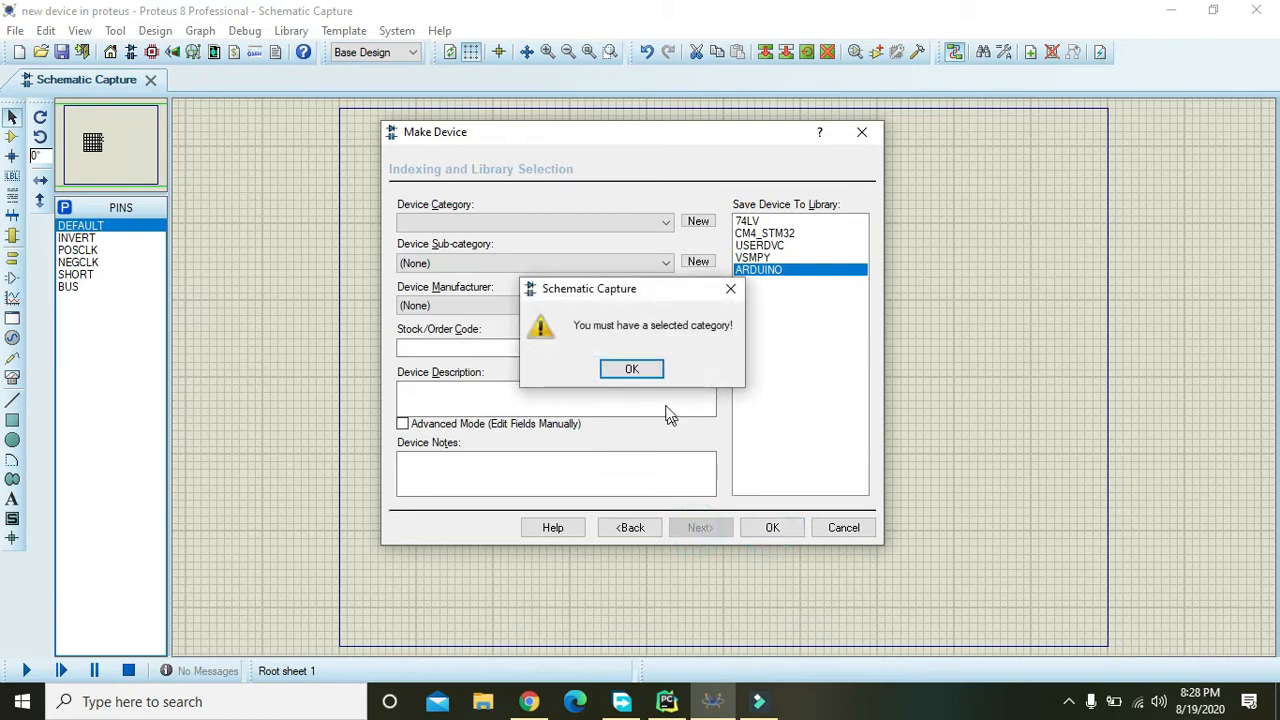
pyautogui.click(632, 368)
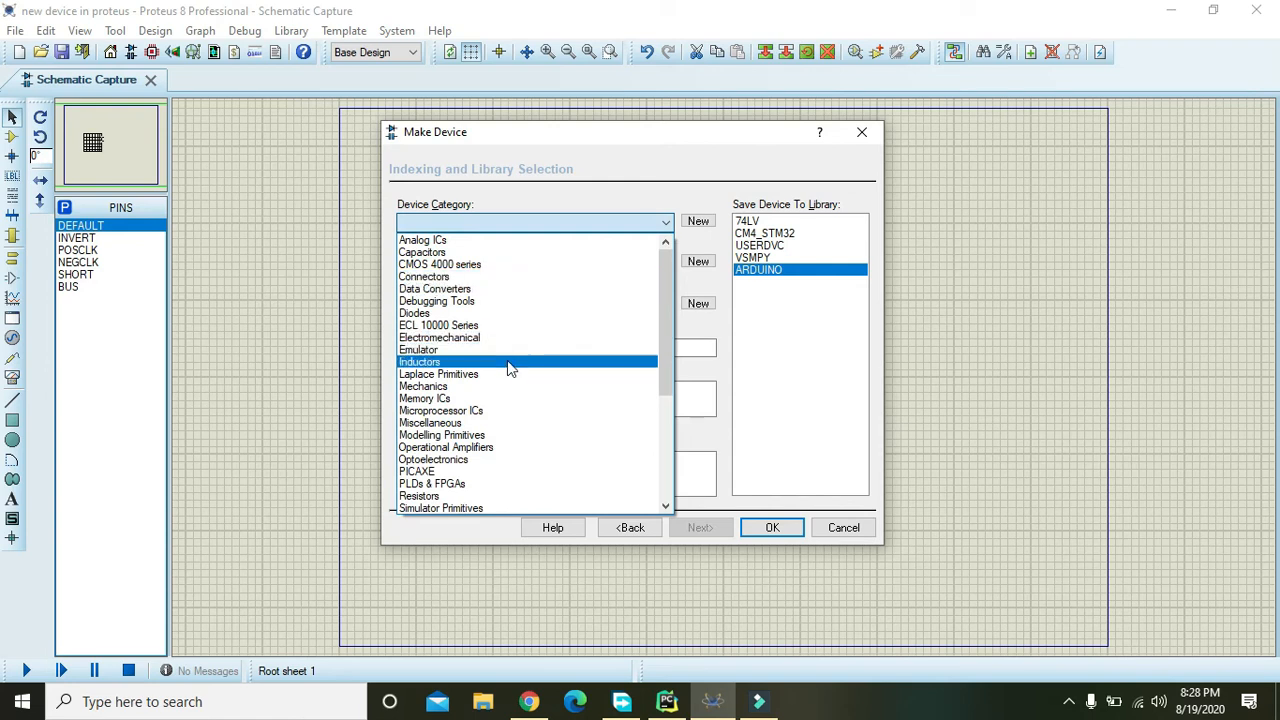
pyautogui.click(418, 348)
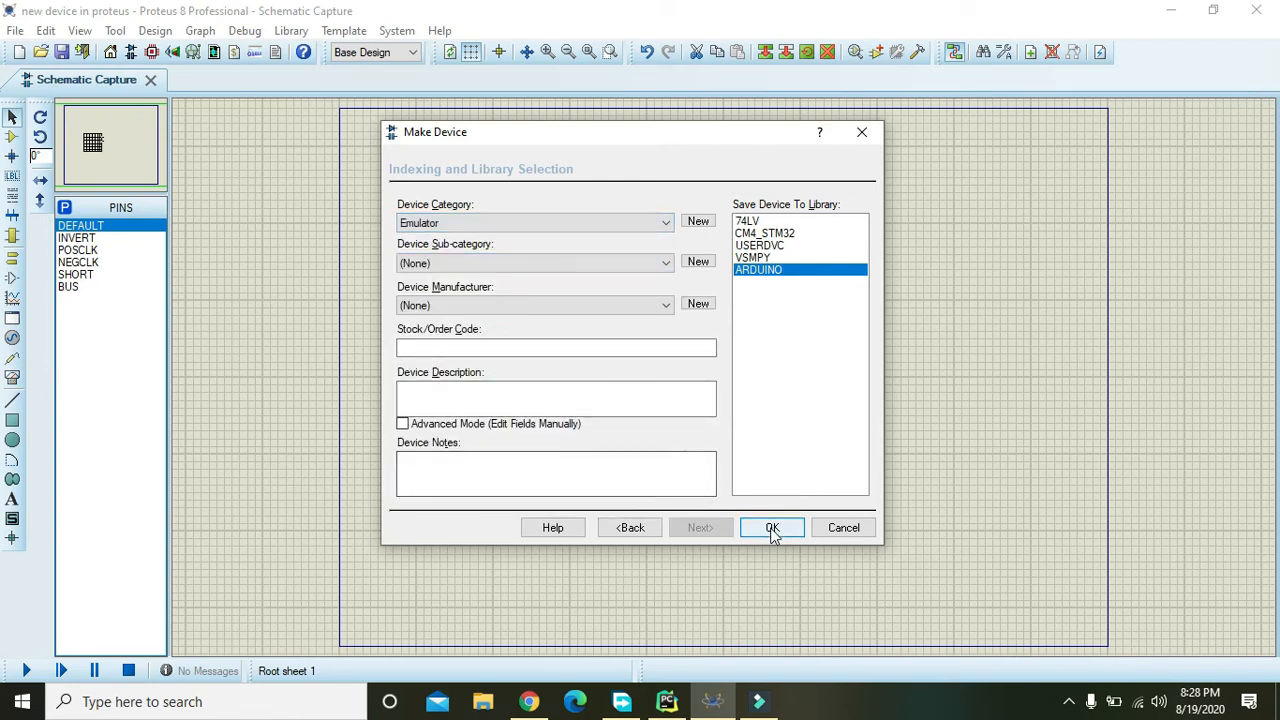
pyautogui.click(772, 528)
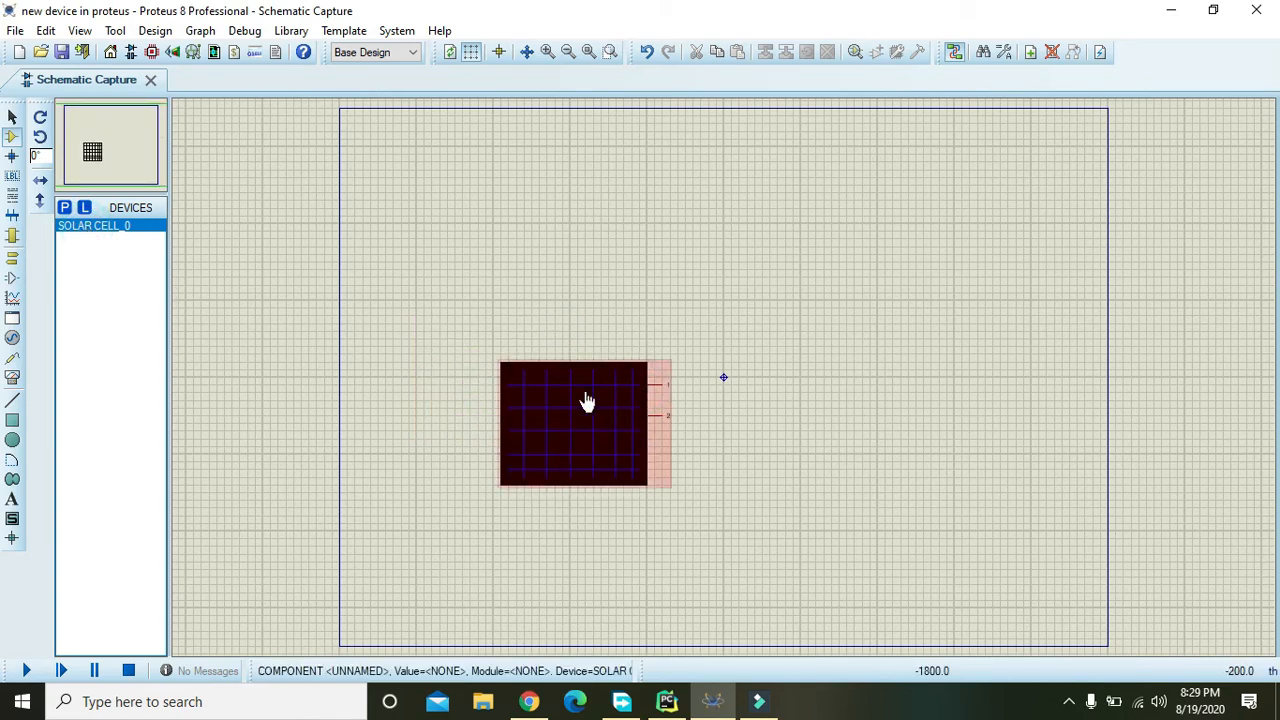
pyautogui.moveTo(570, 402)
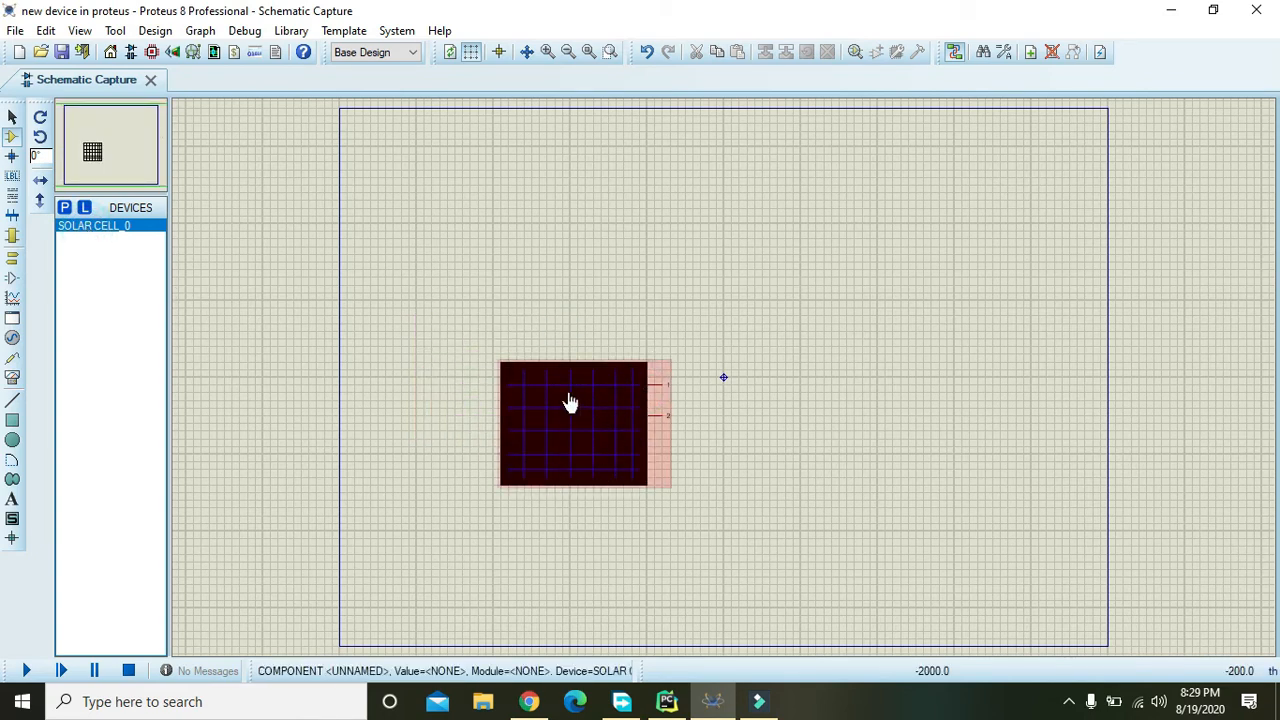
# Attach a hierarchy module to the placed solar cell via its component properties
pyautogui.rightClick(570, 400)
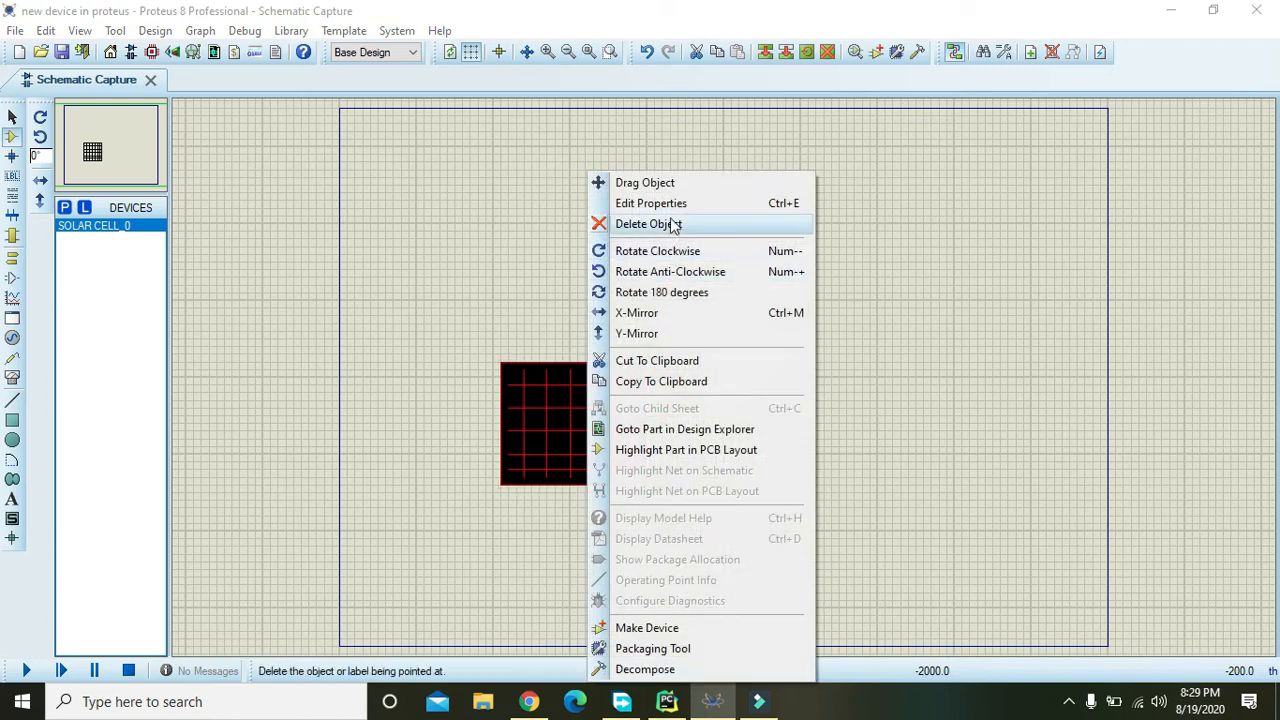
pyautogui.click(652, 204)
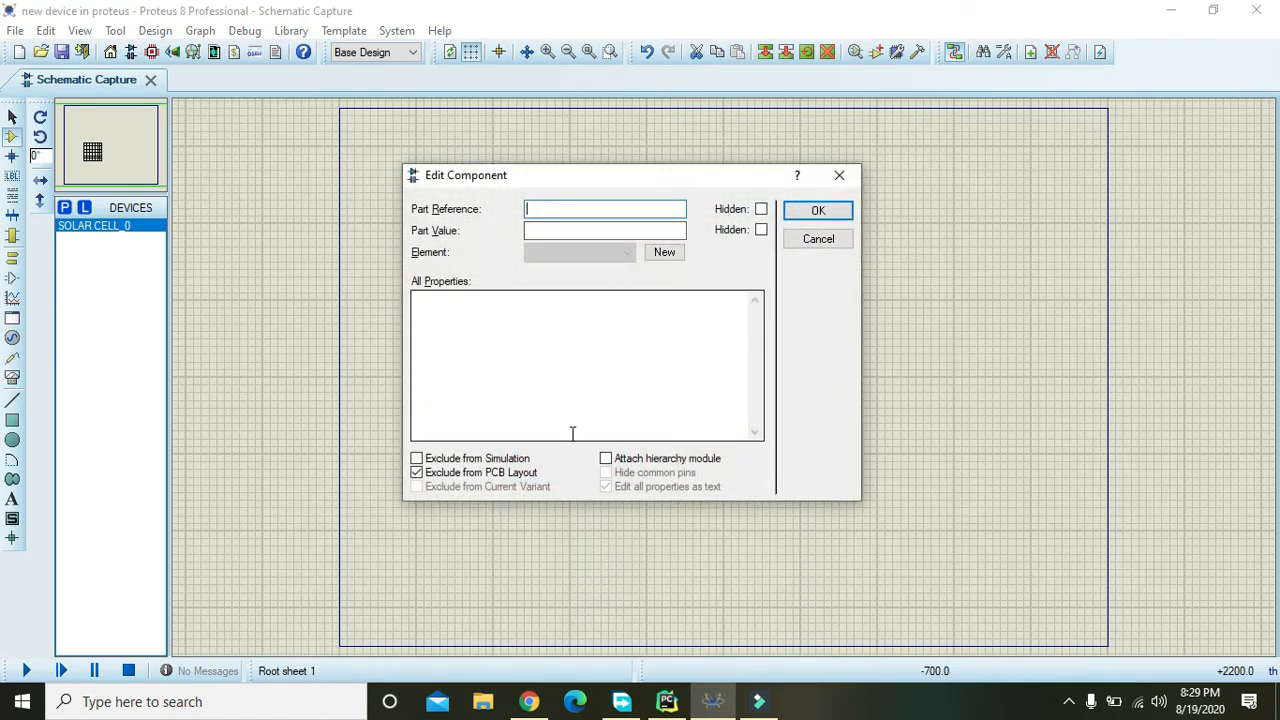
pyautogui.click(604, 458)
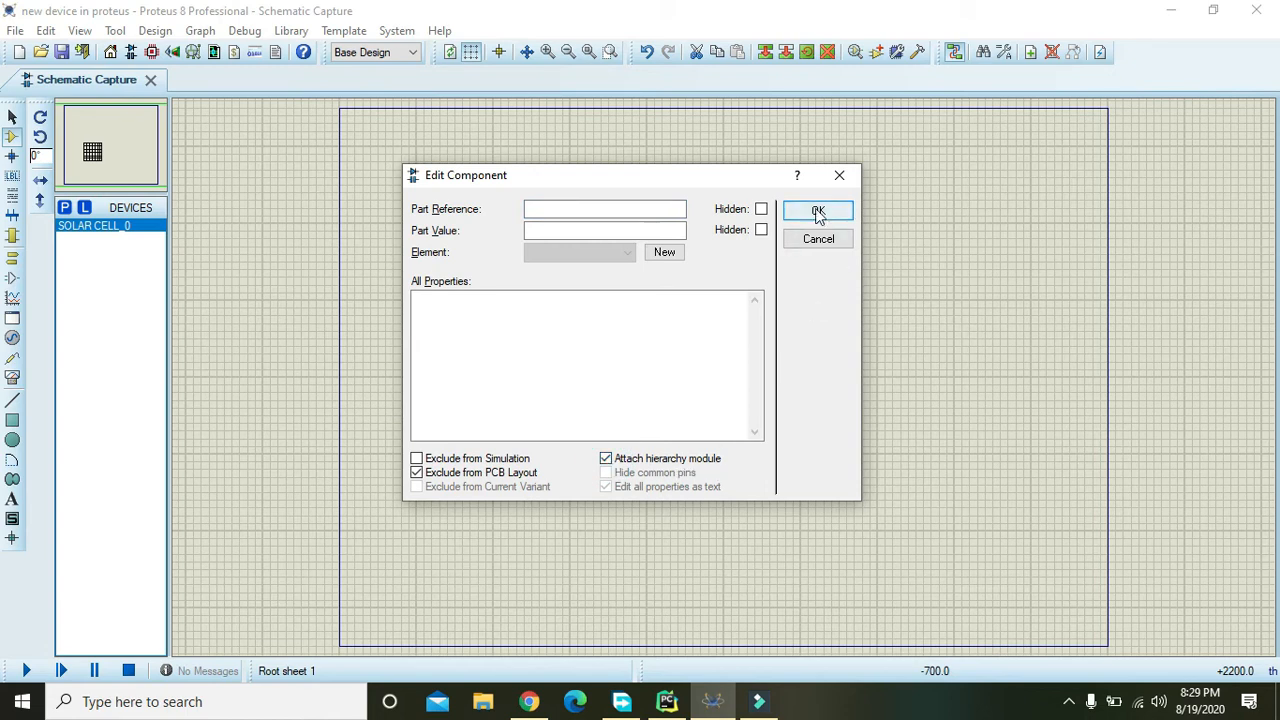
pyautogui.click(816, 212)
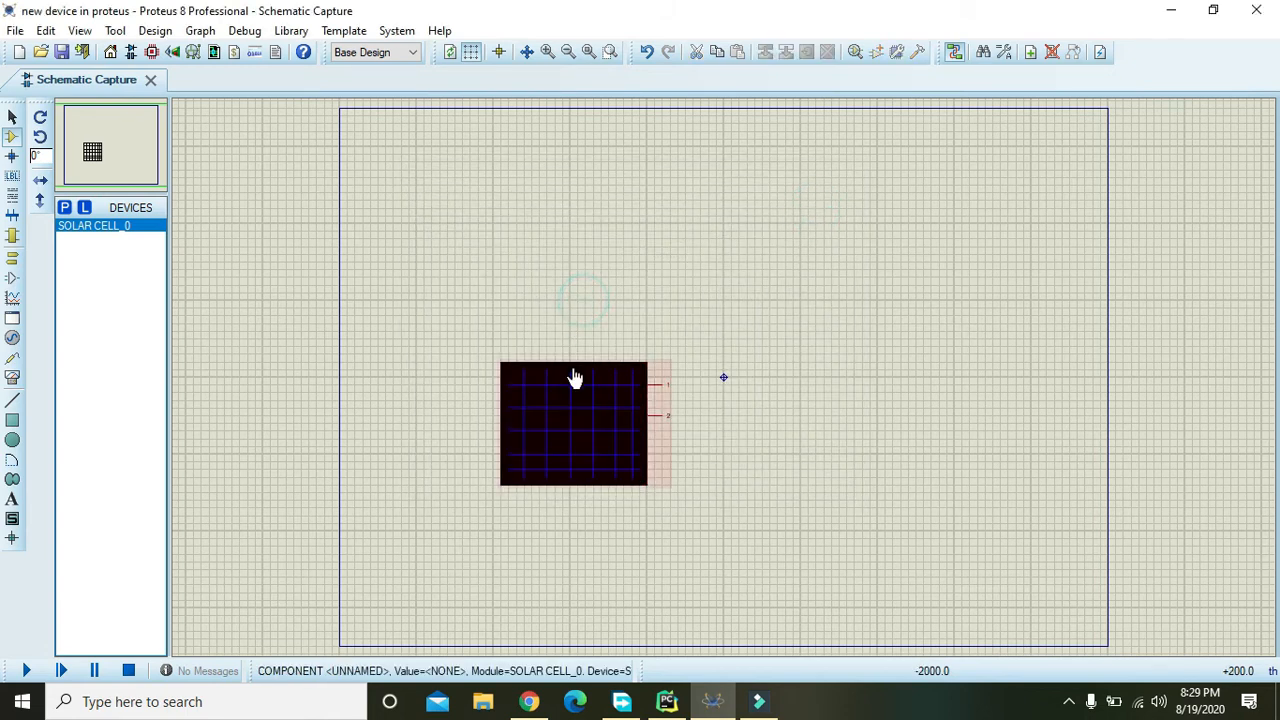
pyautogui.rightClick(576, 378)
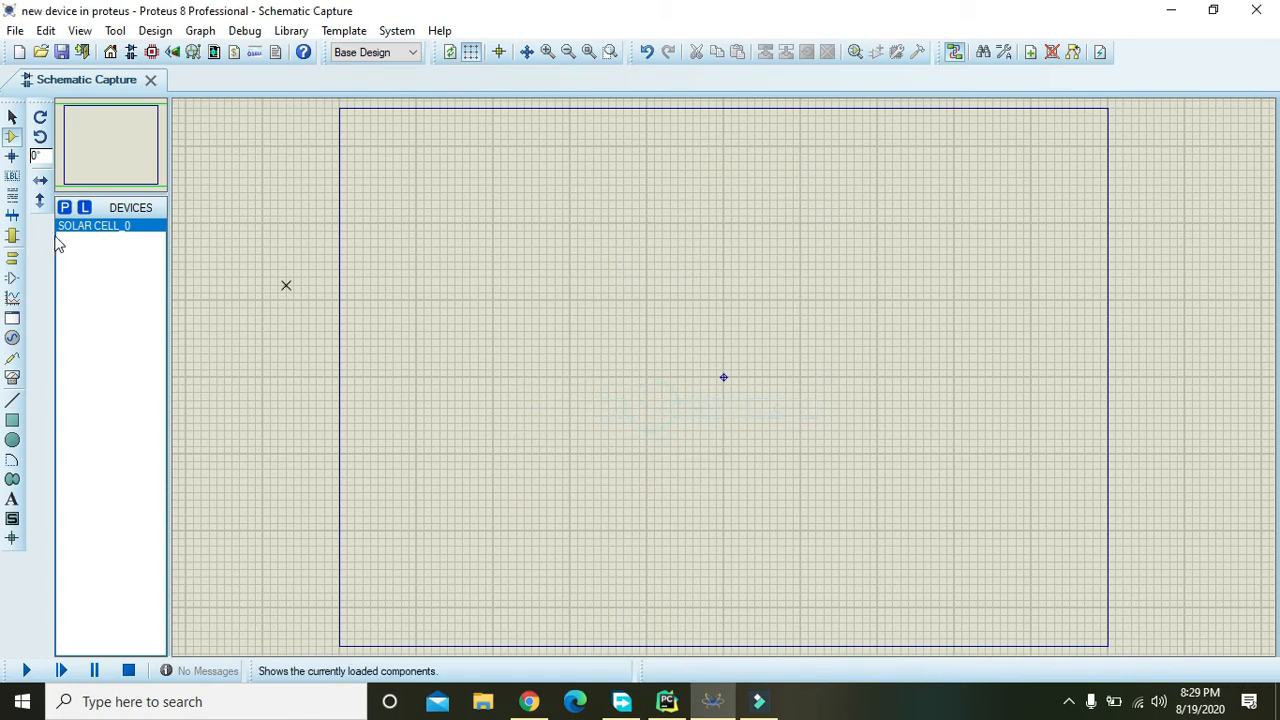
pyautogui.moveTo(12, 258)
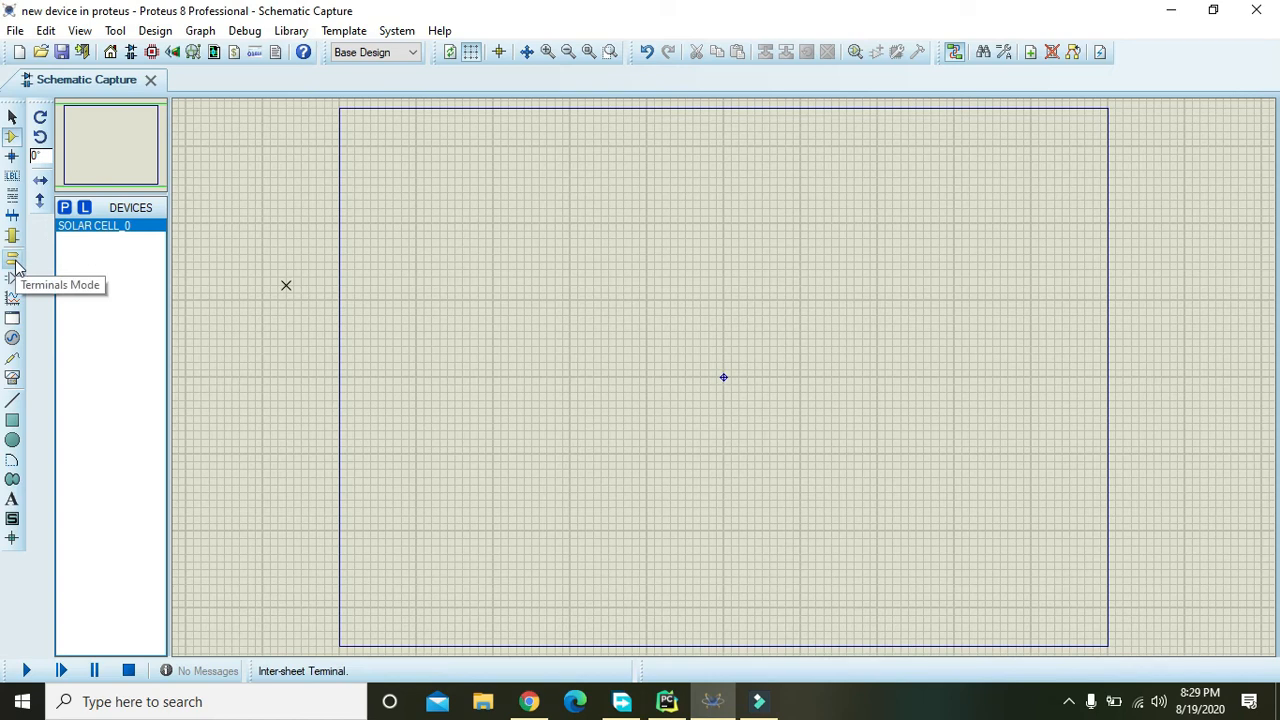
# Place two OUTPUT terminals on the child sheet labelled 1 and 2
pyautogui.click(12, 260)
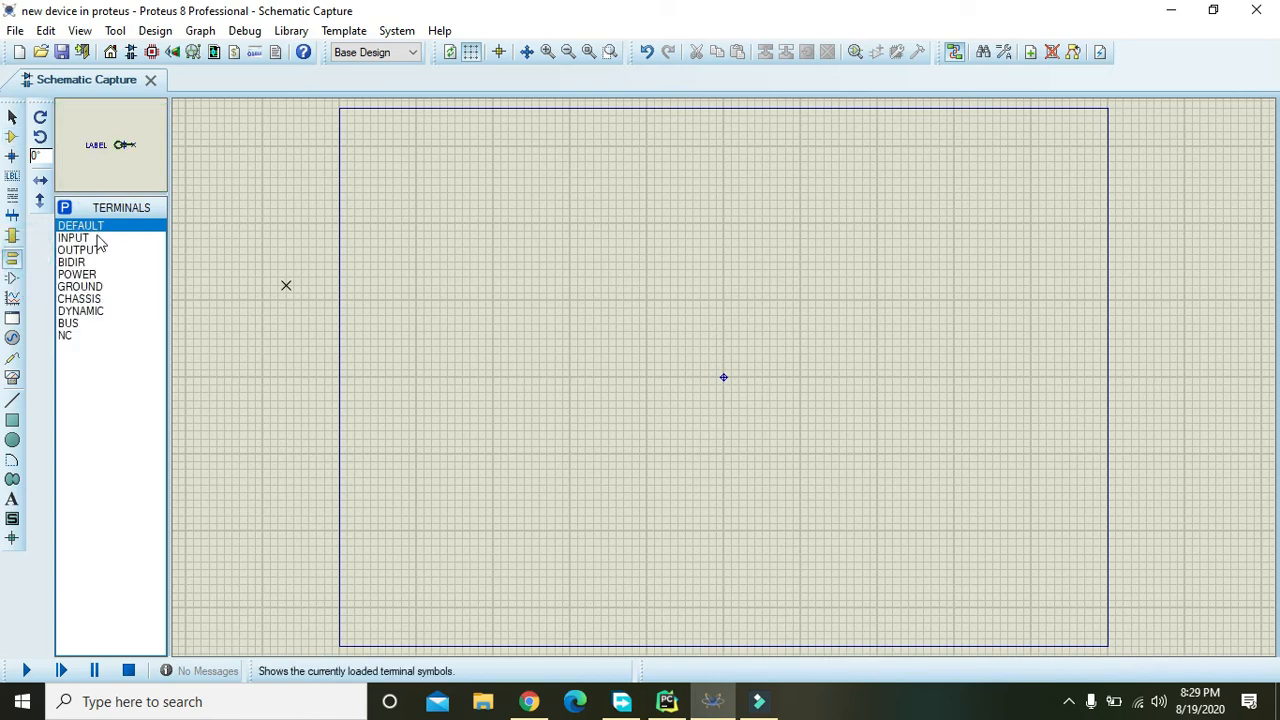
pyautogui.moveTo(88, 250)
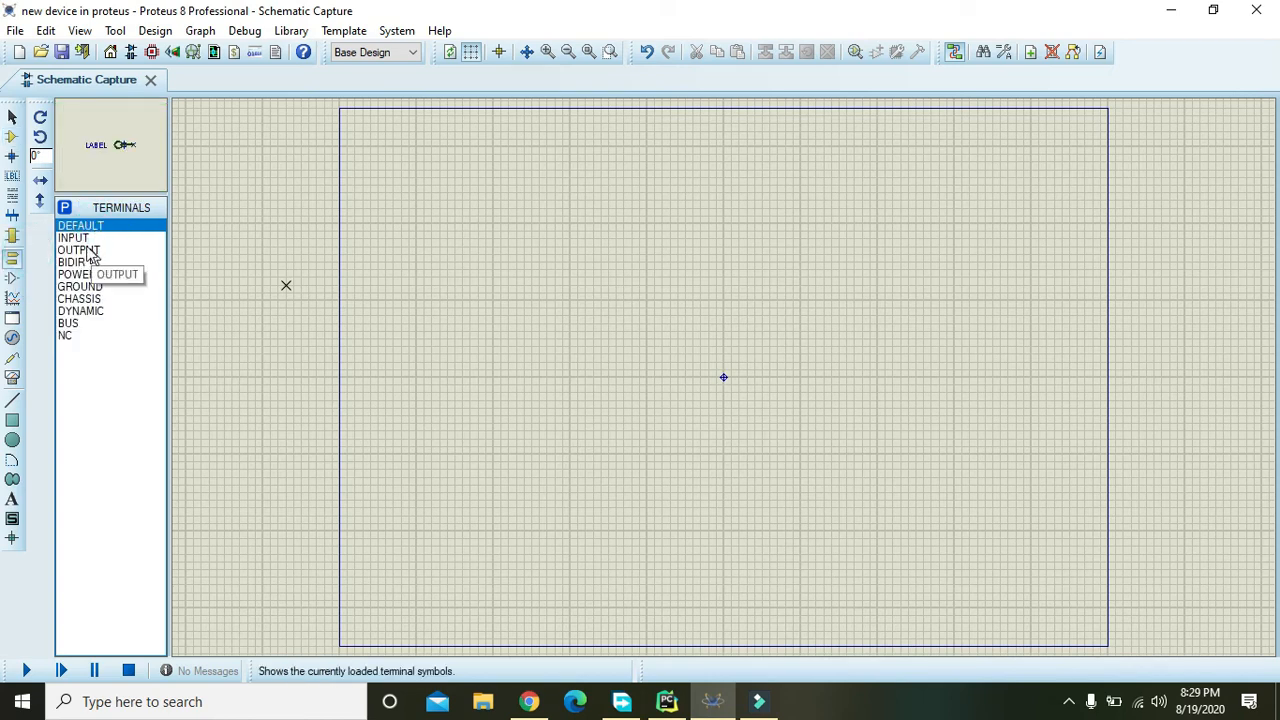
pyautogui.click(72, 238)
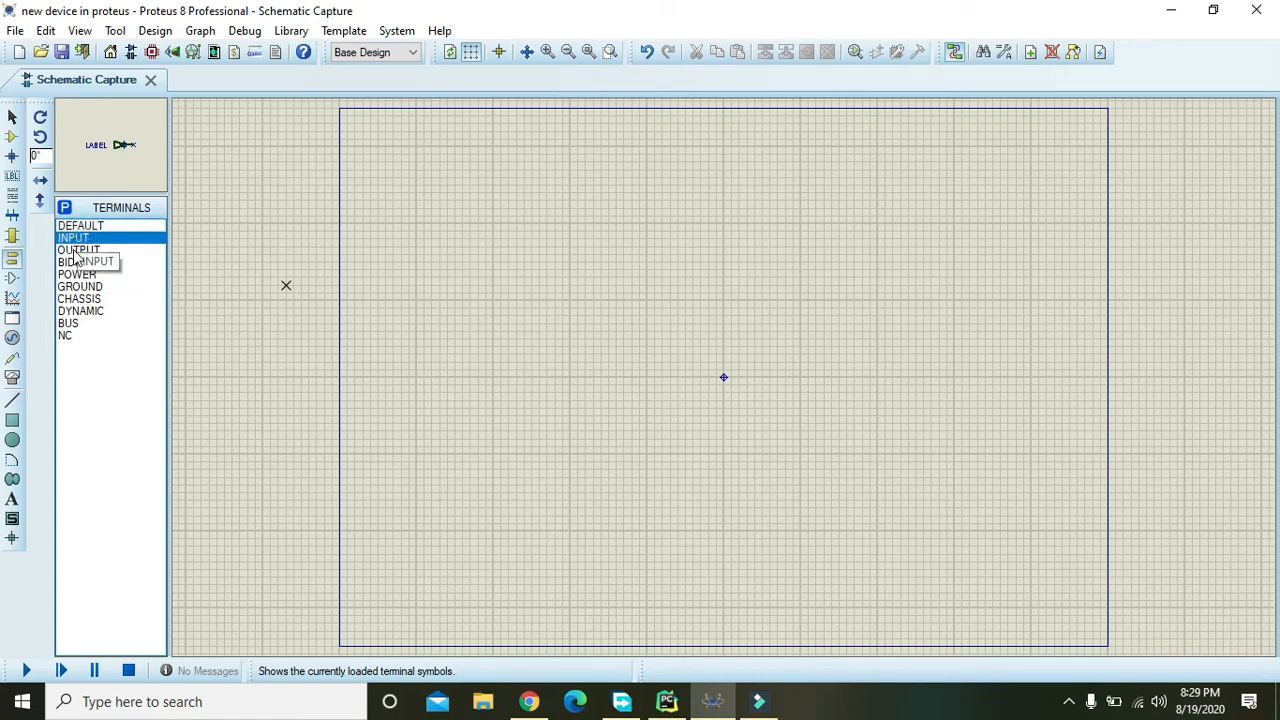
pyautogui.click(78, 248)
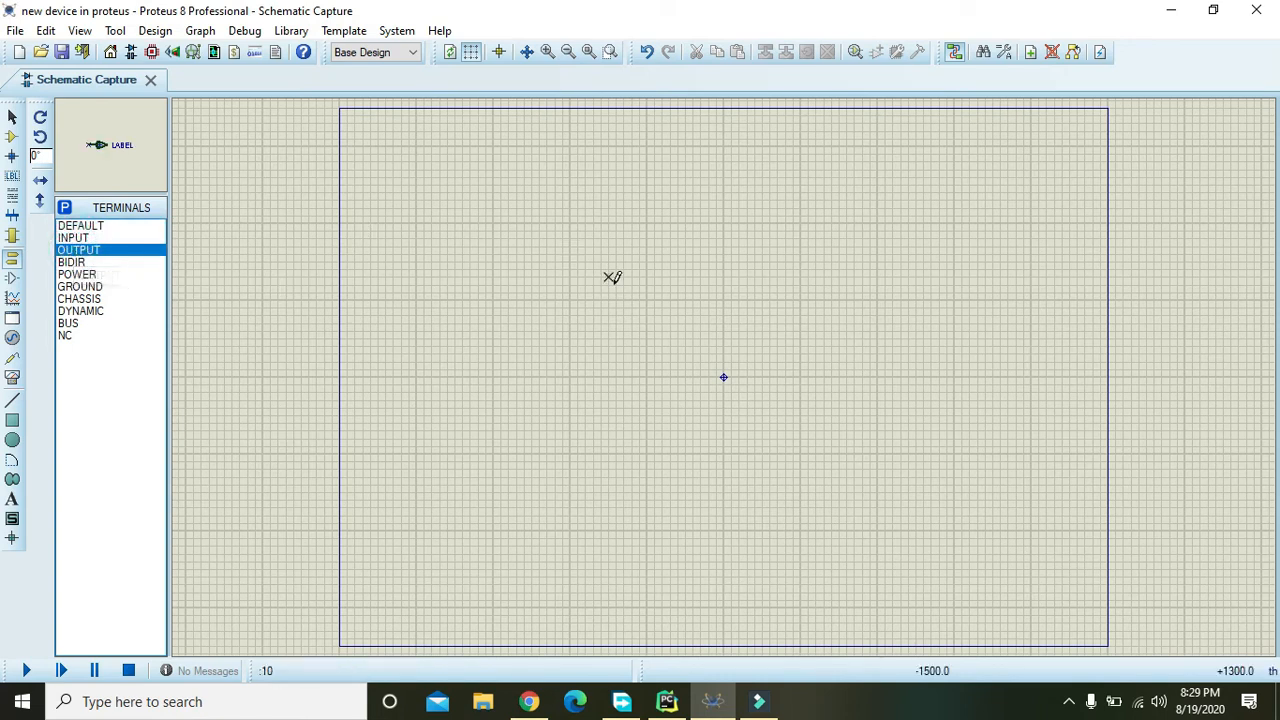
pyautogui.click(670, 376)
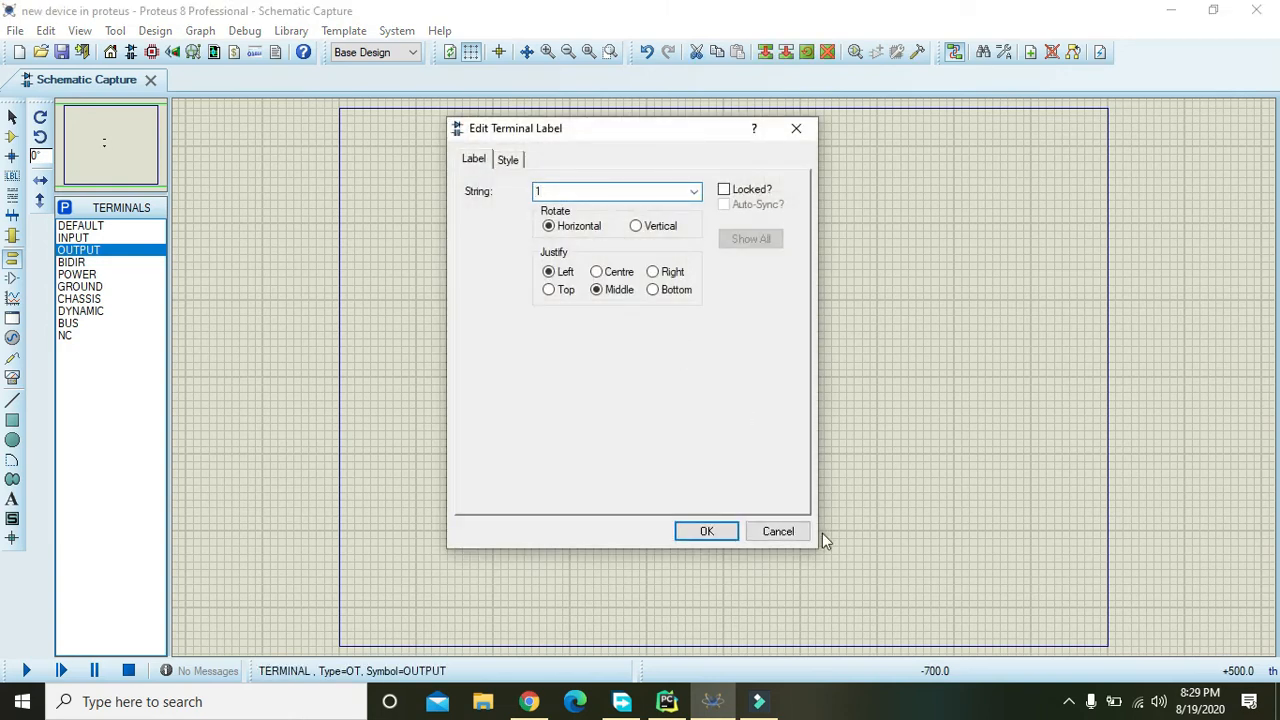
pyautogui.click(706, 532)
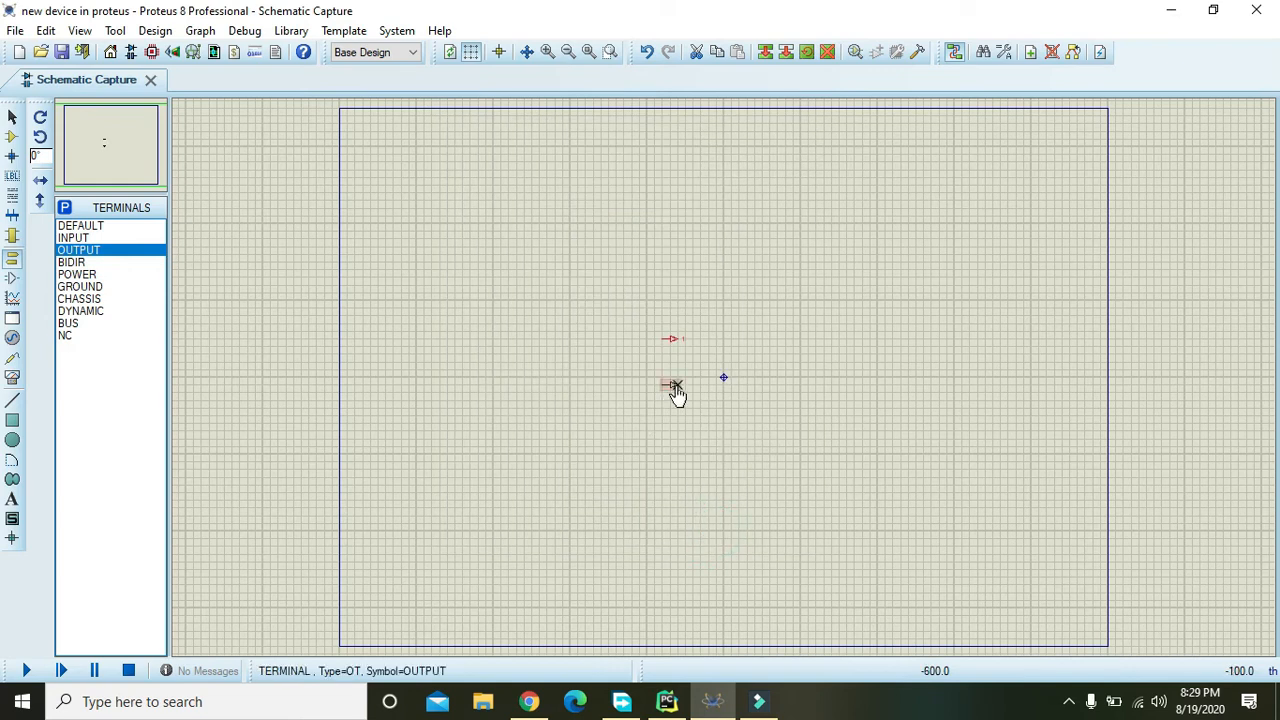
pyautogui.doubleClick(670, 388)
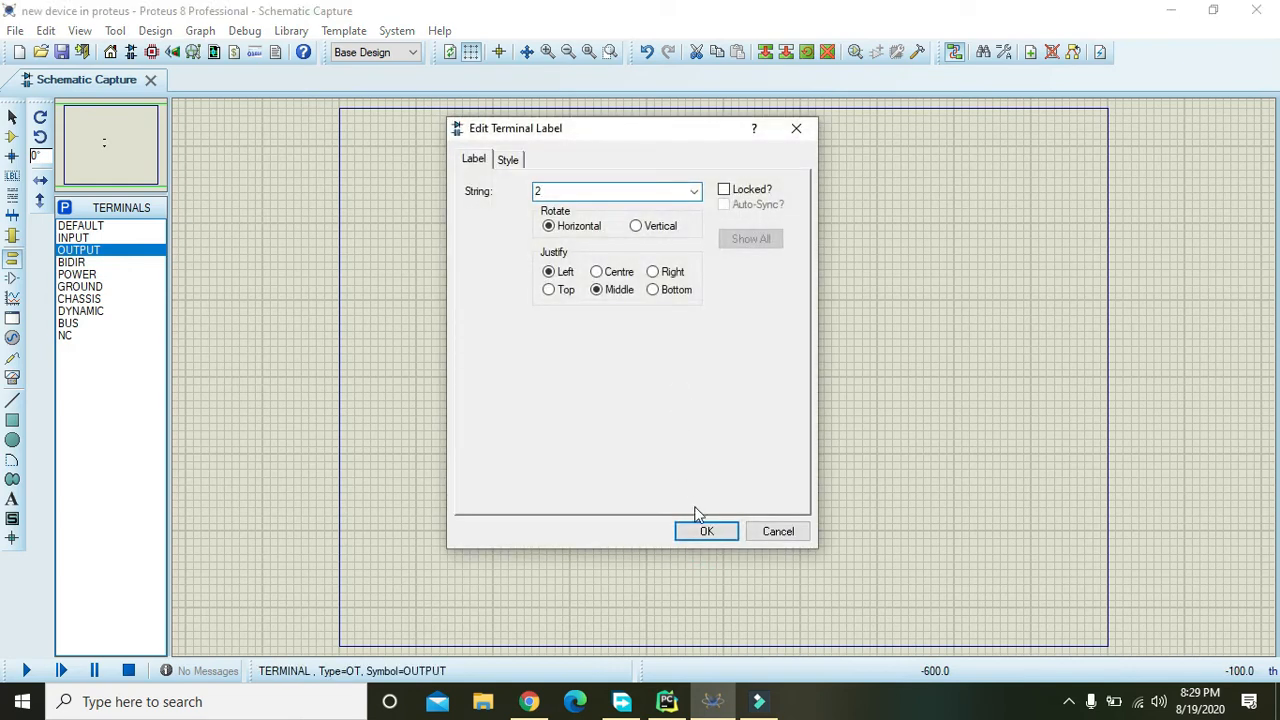
pyautogui.click(706, 532)
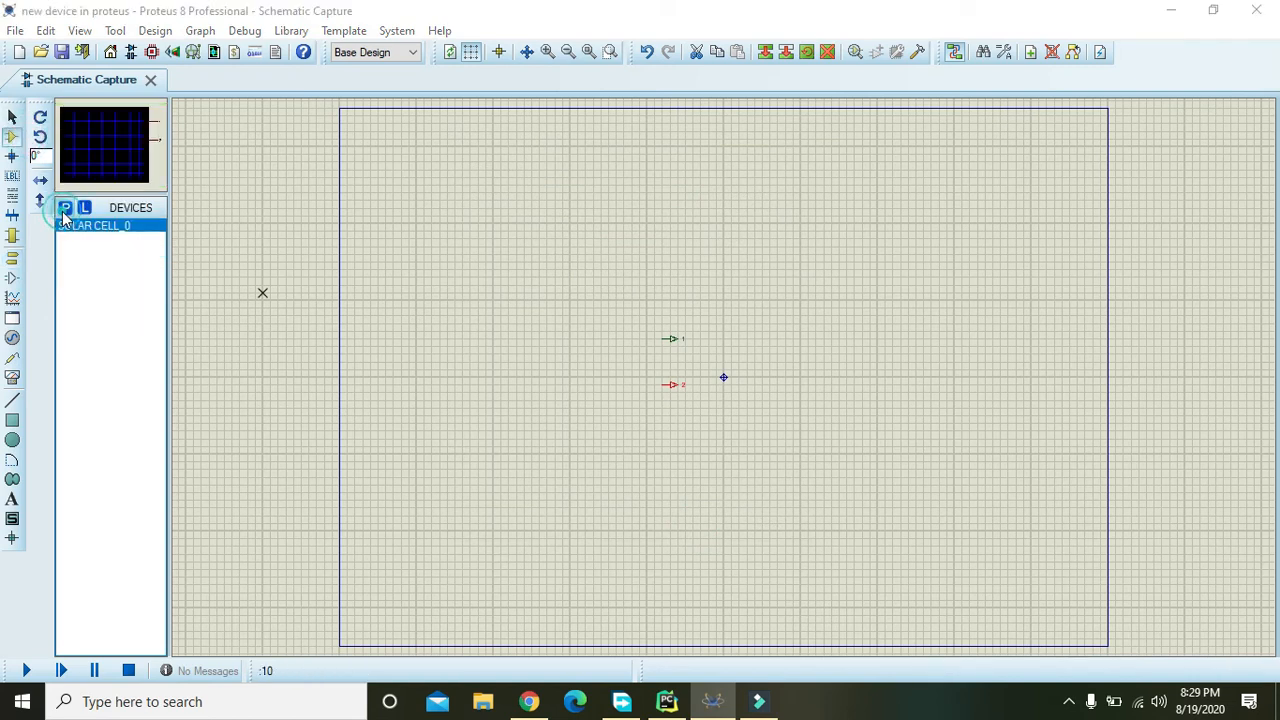
# Pick the single CELL battery from the library and place it on the child sheet
pyautogui.click(64, 208)
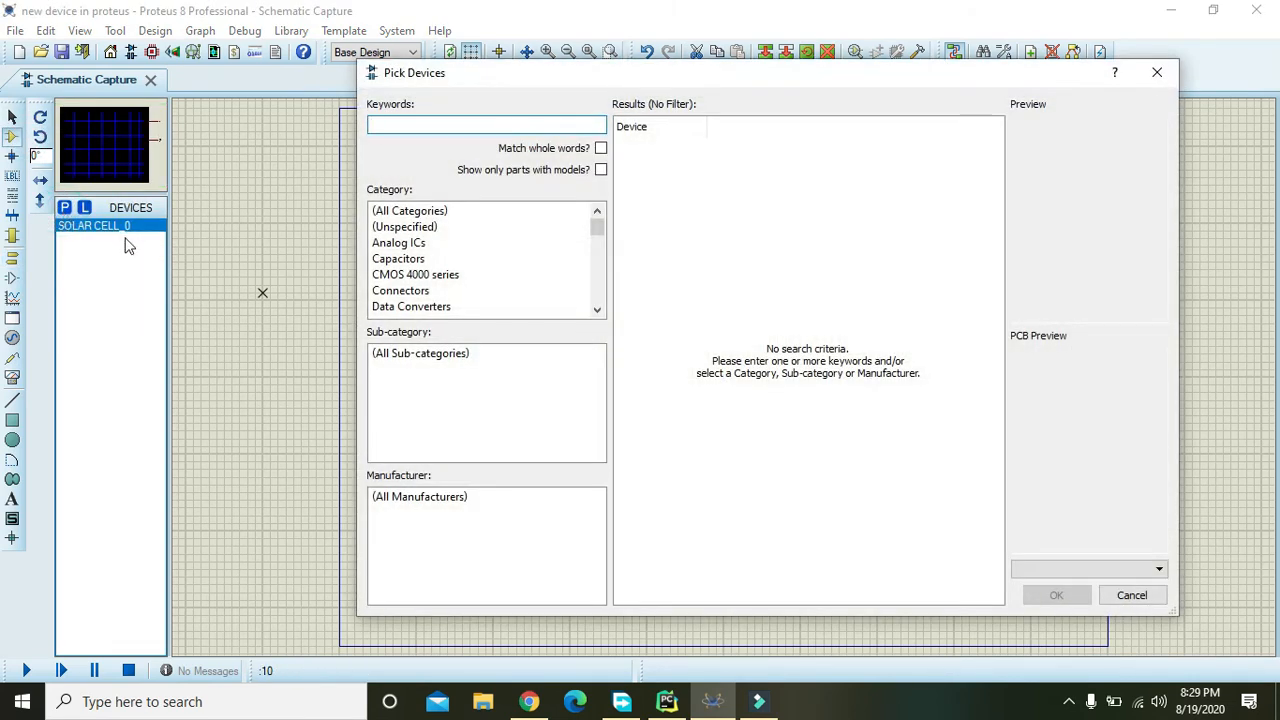
pyautogui.write('battery')
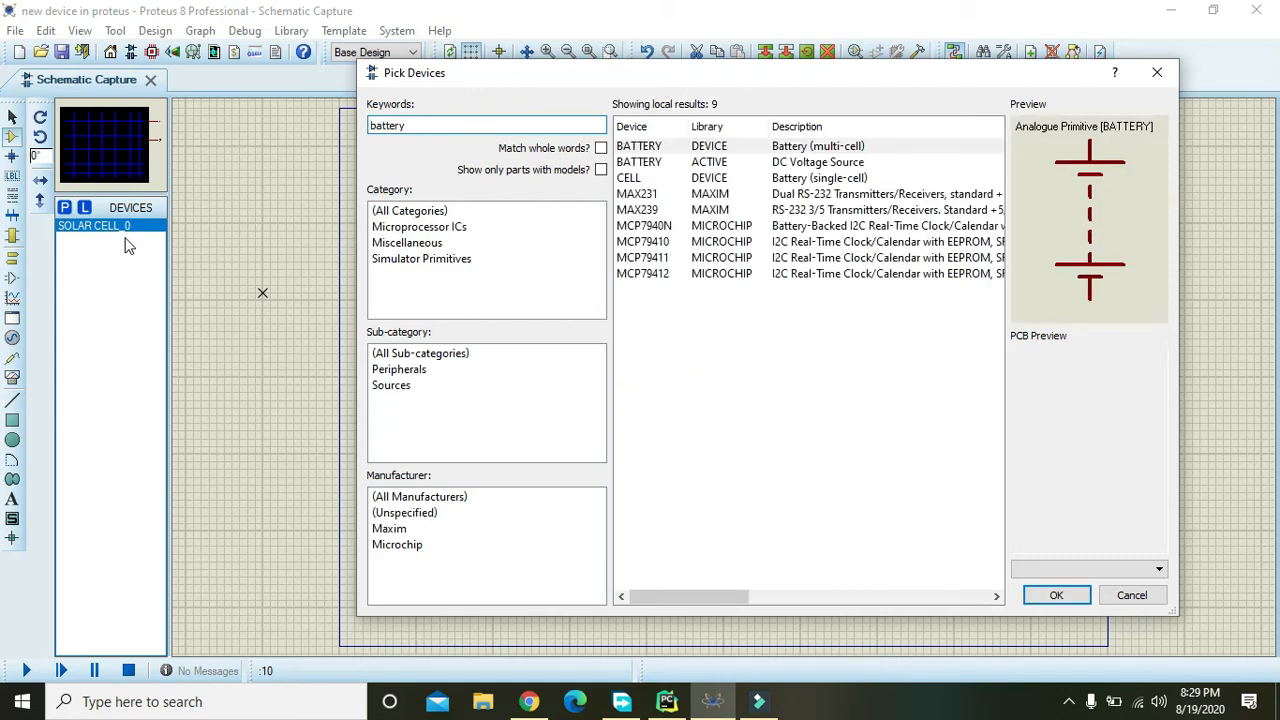
pyautogui.click(700, 176)
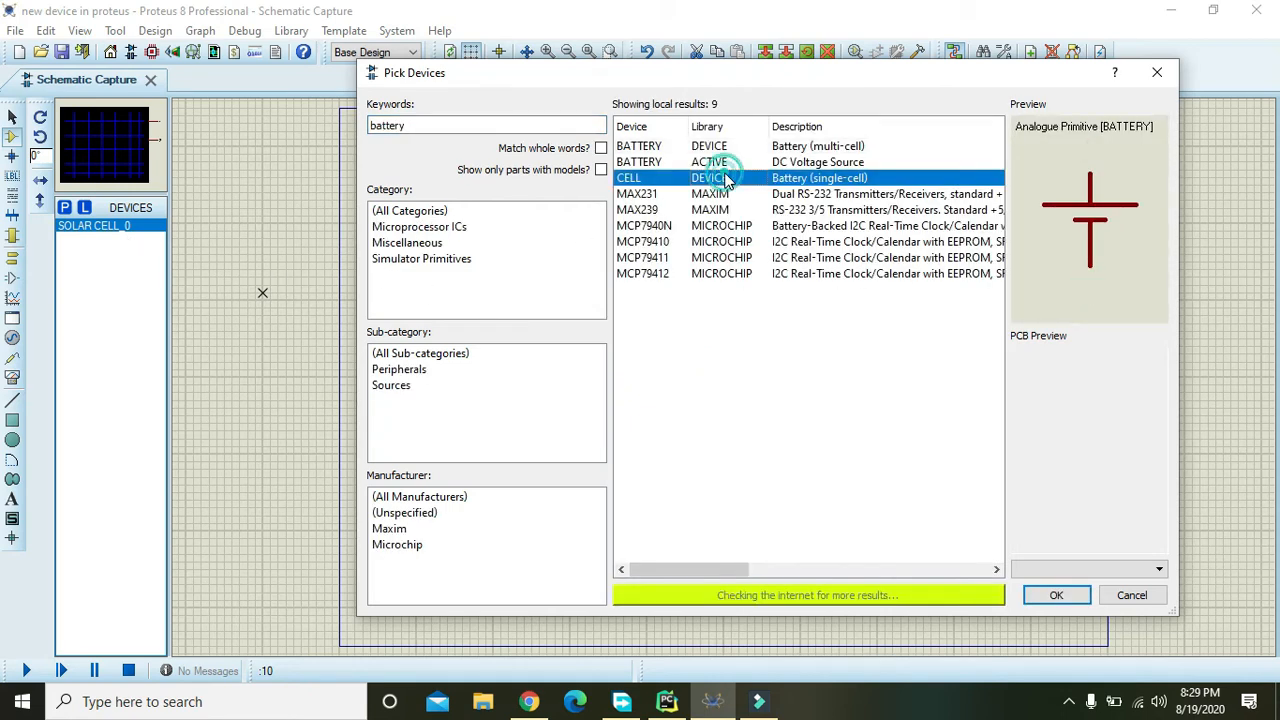
pyautogui.click(1056, 596)
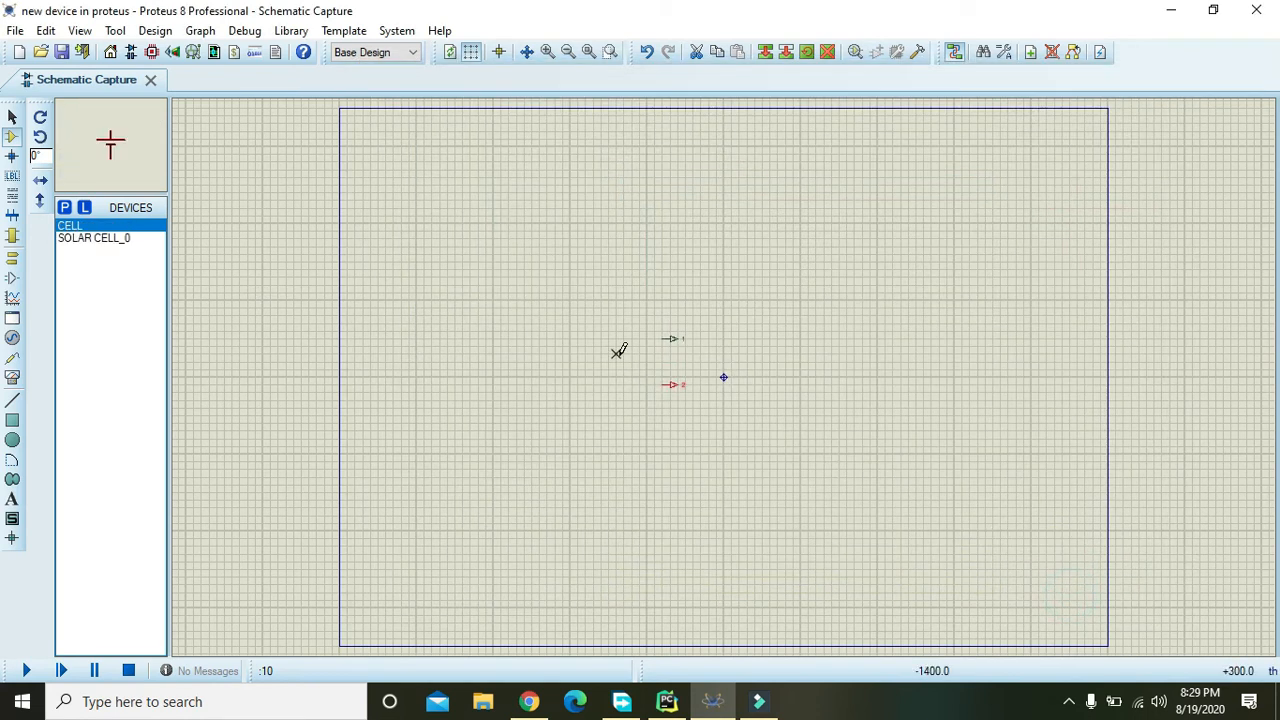
pyautogui.click(592, 360)
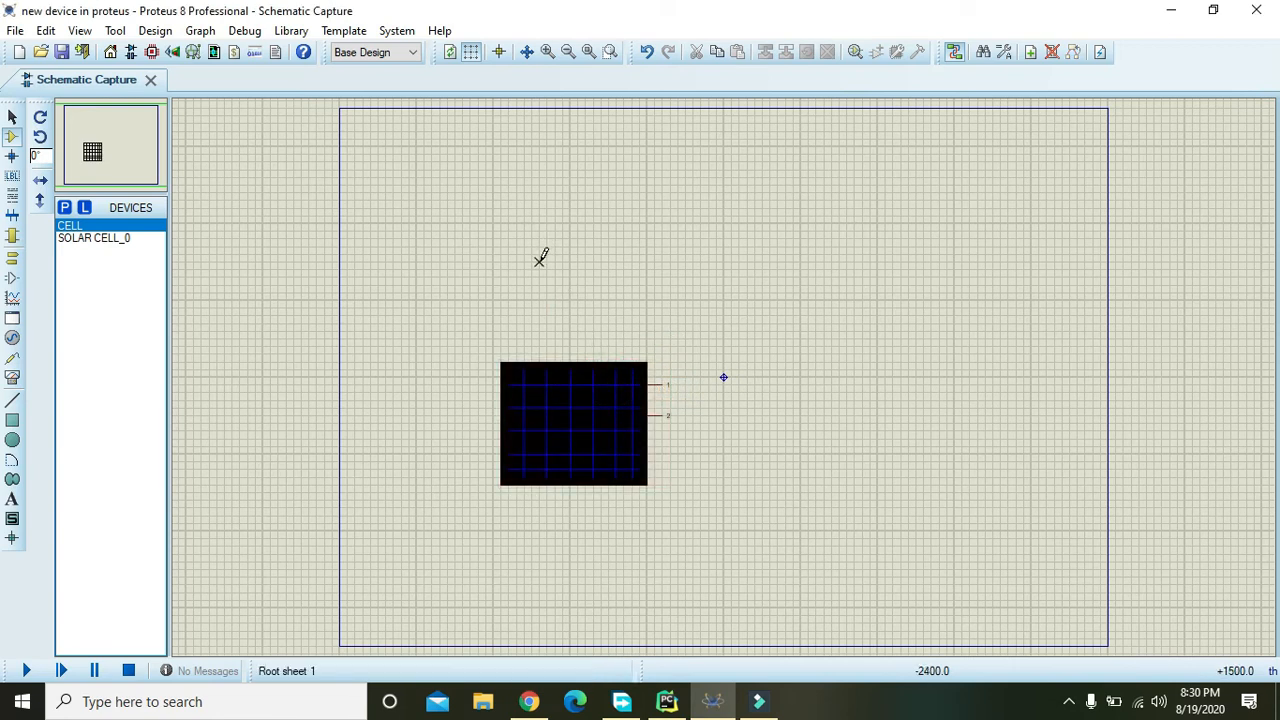
# Place a DC VOLTMETER from Virtual Instruments and wire the solar cell pins to it
pyautogui.click(12, 378)
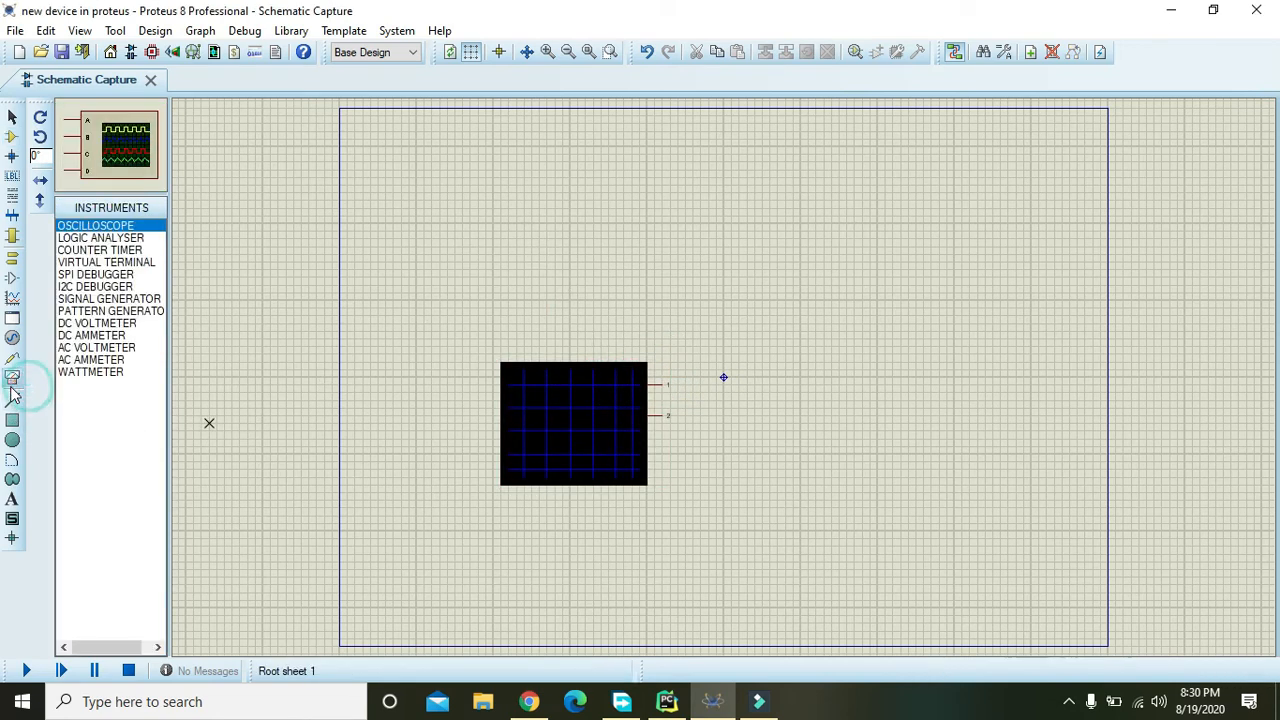
pyautogui.click(96, 324)
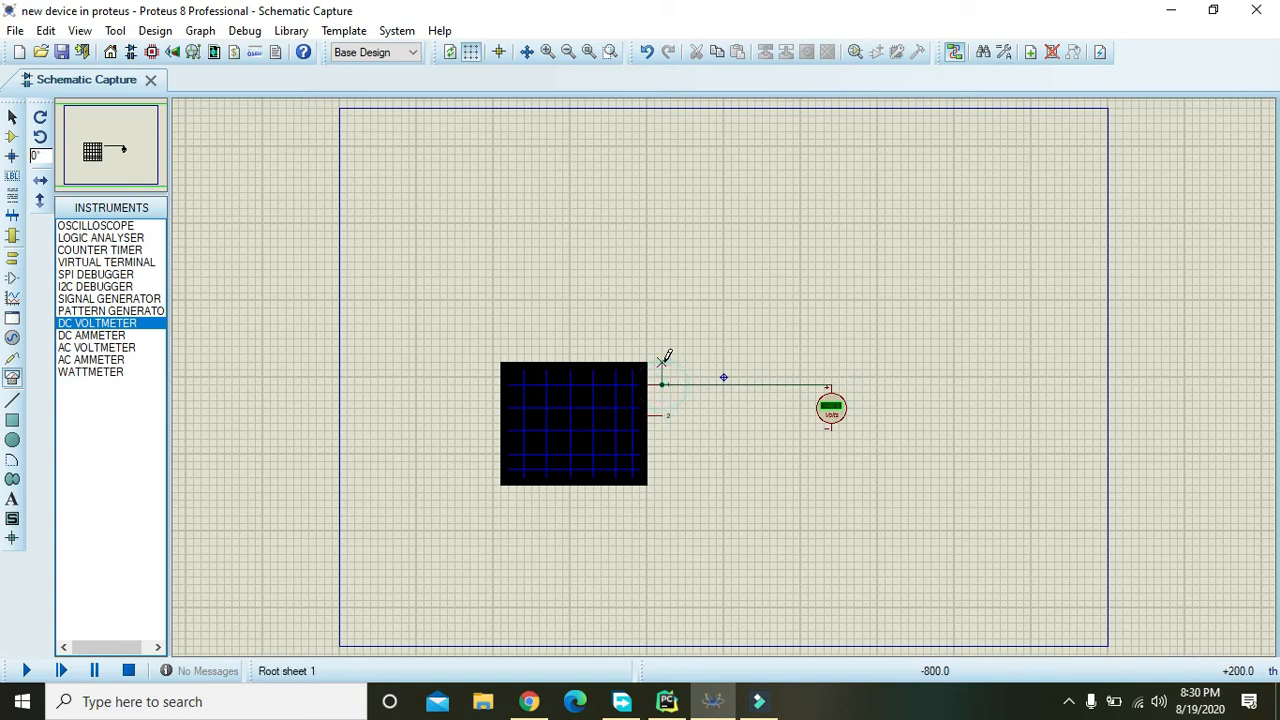
pyautogui.click(660, 416)
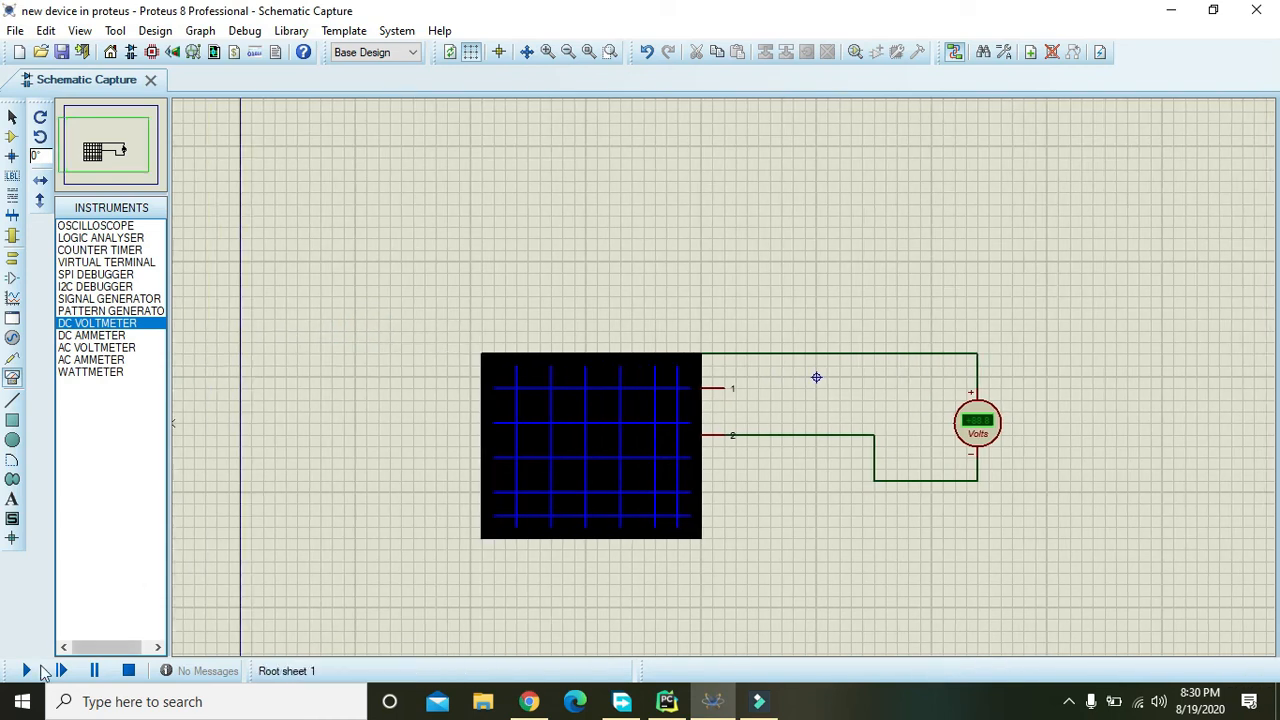
# Start the simulation so the voltmeter reads the solar cell's voltage
pyautogui.click(28, 672)
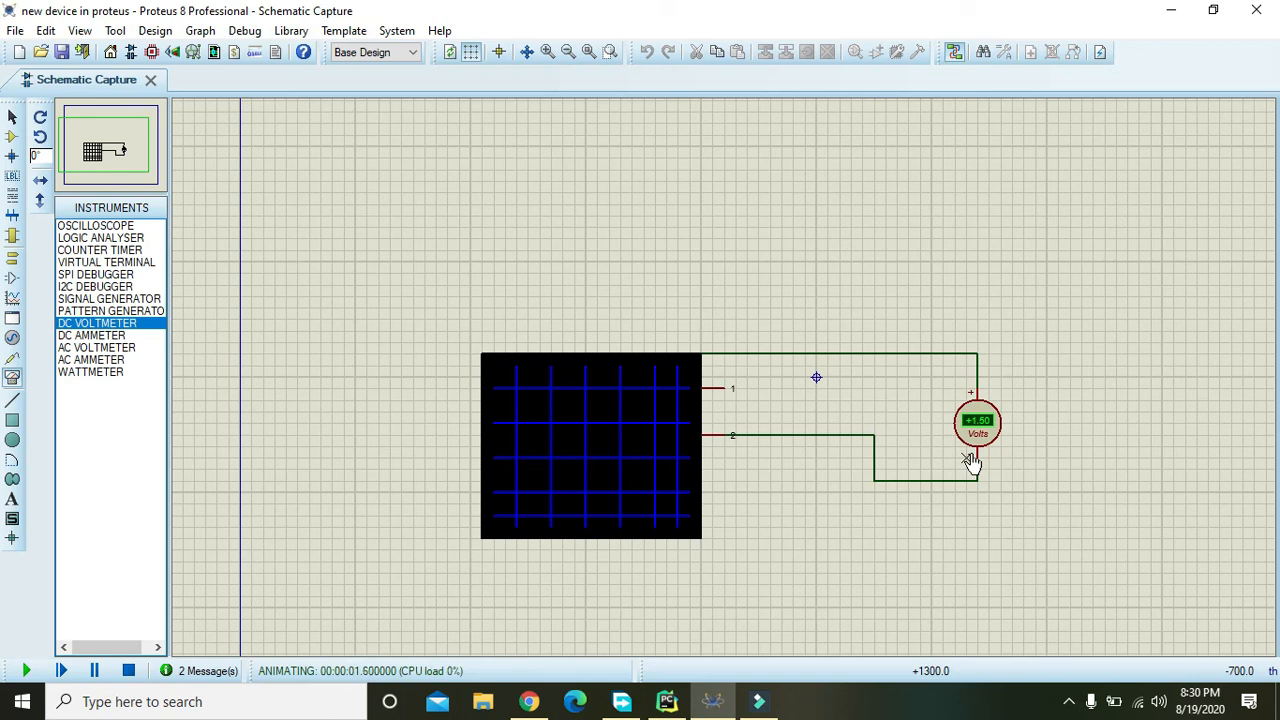
pyautogui.moveTo(1020, 504)
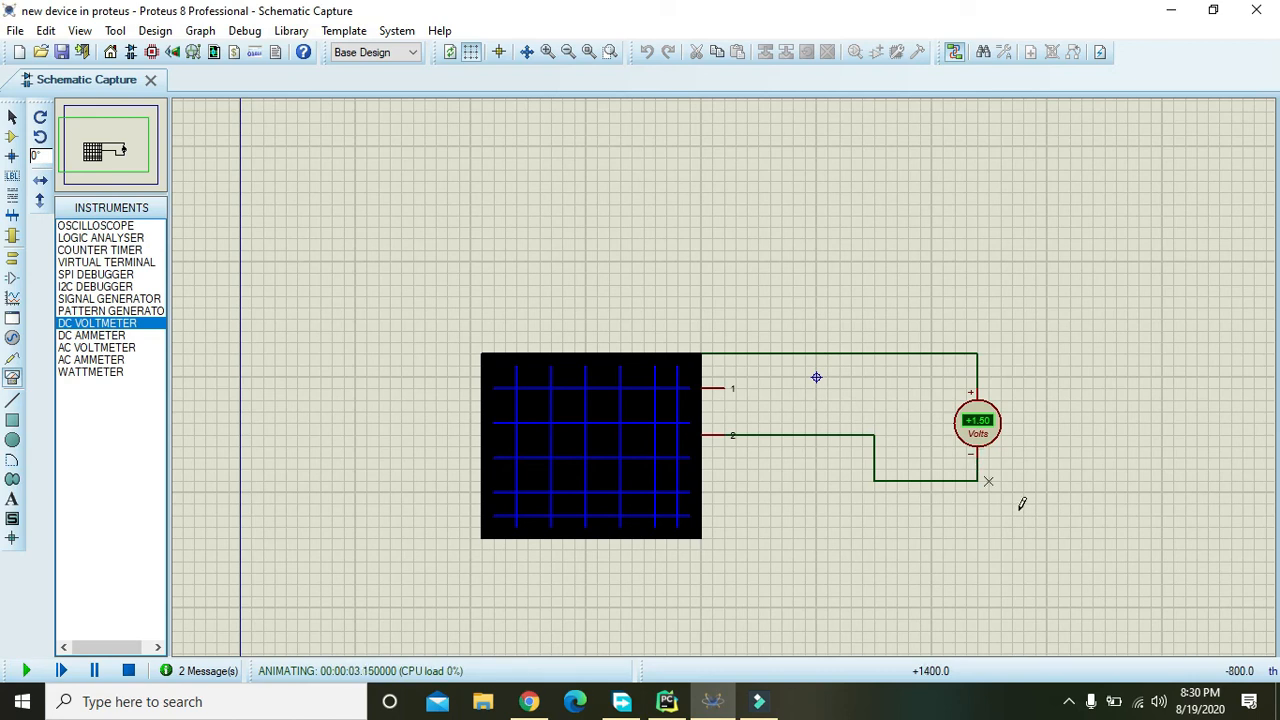
pyautogui.scroll(-3)
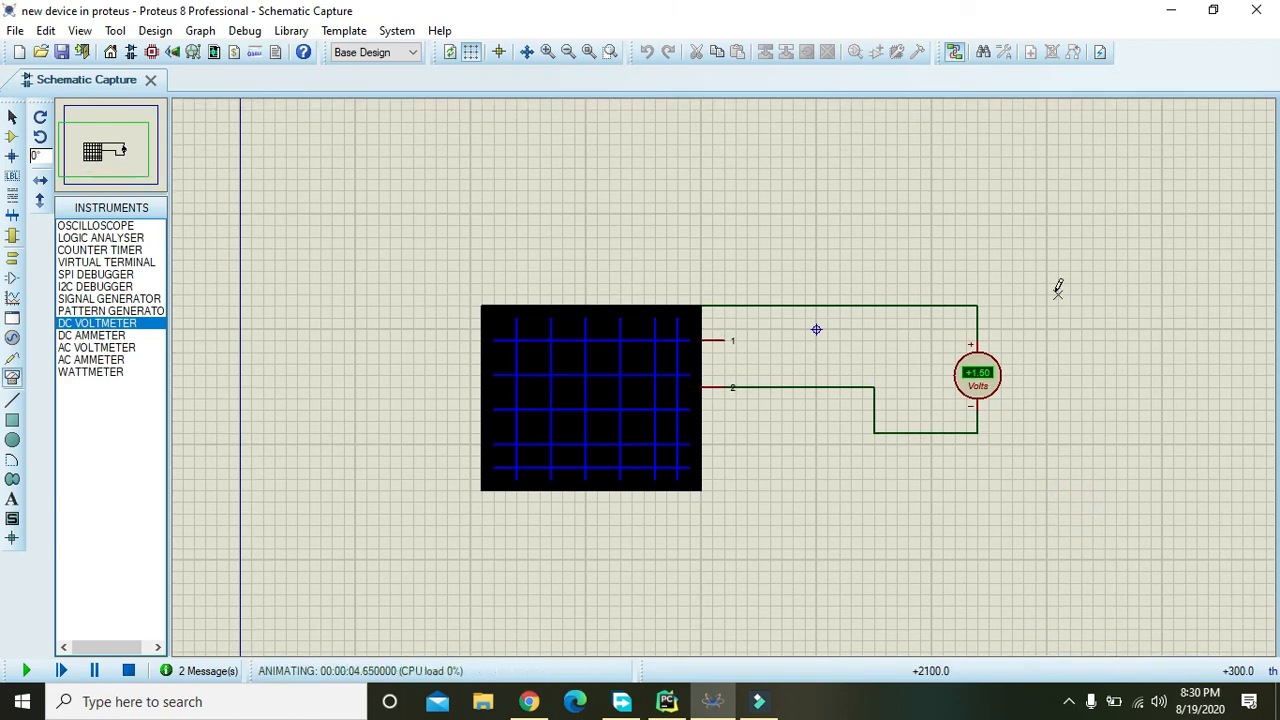